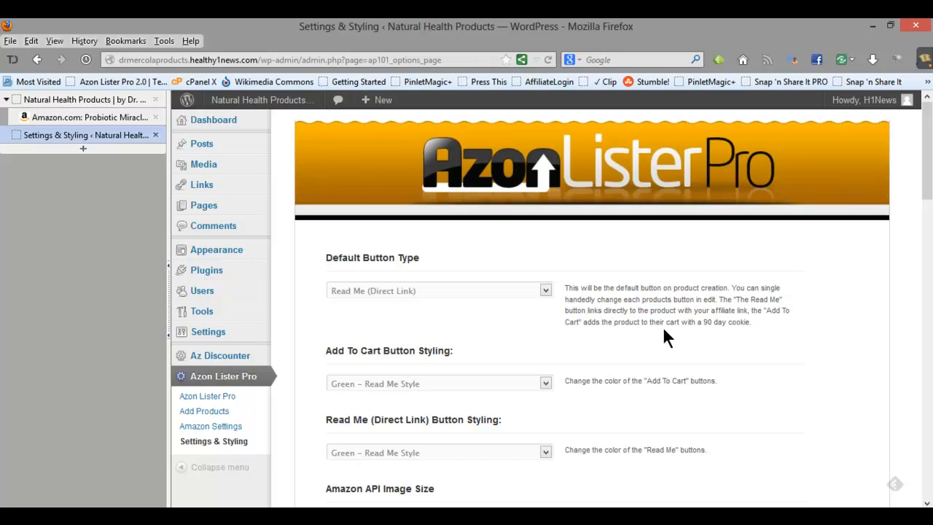
mouse_move(670, 341)
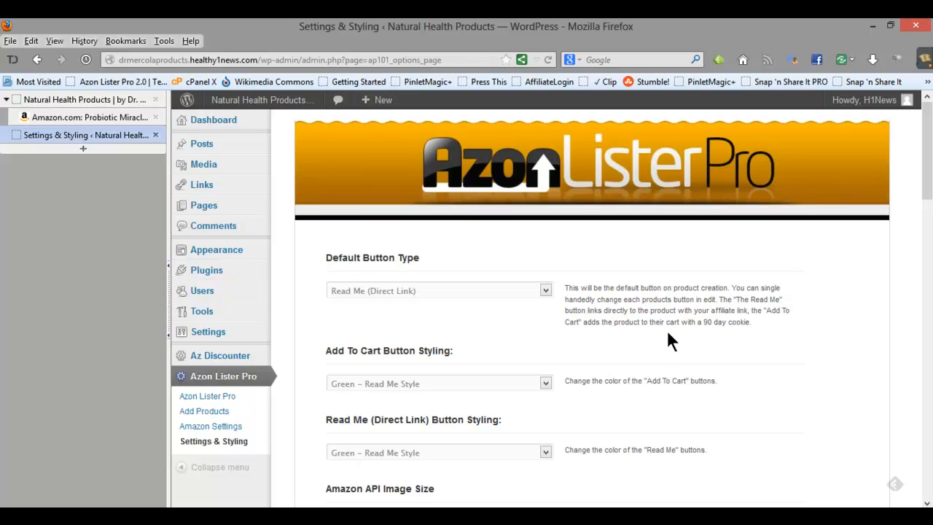
mouse_move(656, 350)
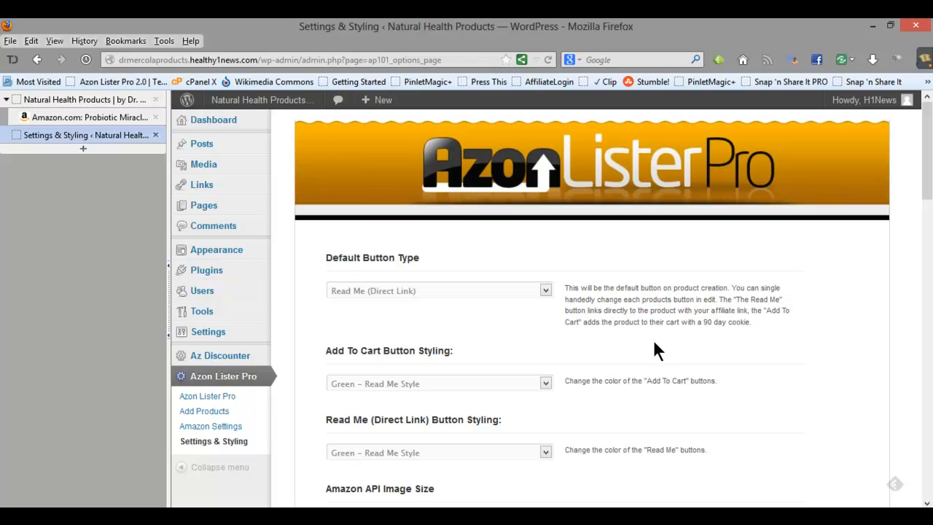
Save the Azon Lister Pro button, colour and layout styling options via Save Options.
scroll(down, 3)
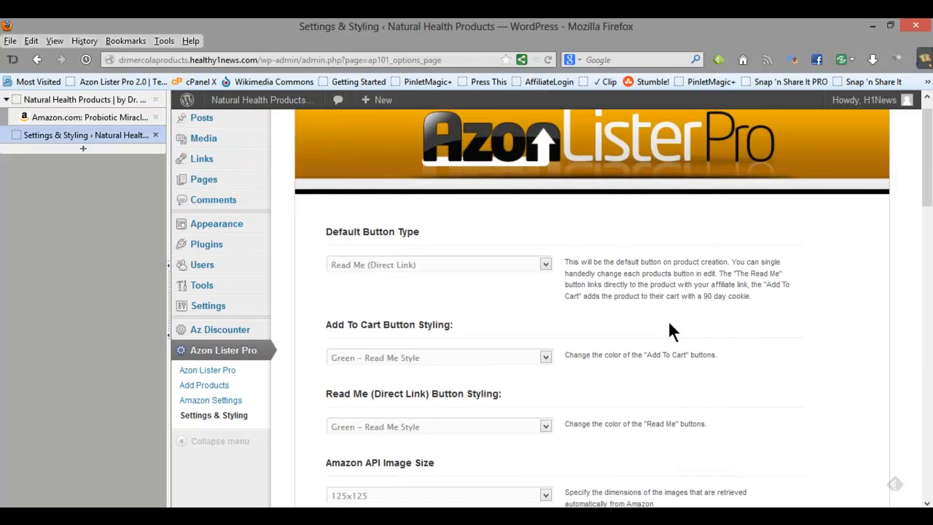
scroll(down, 3)
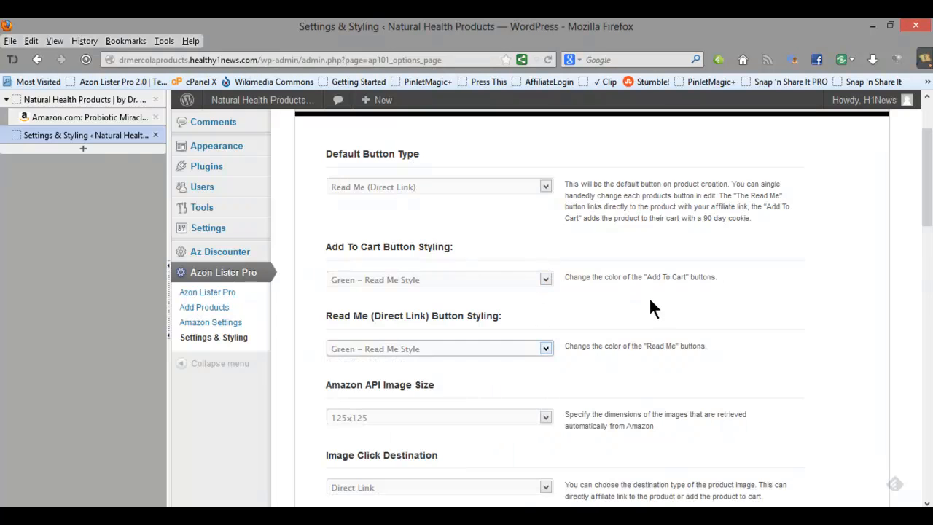
scroll(down, 3)
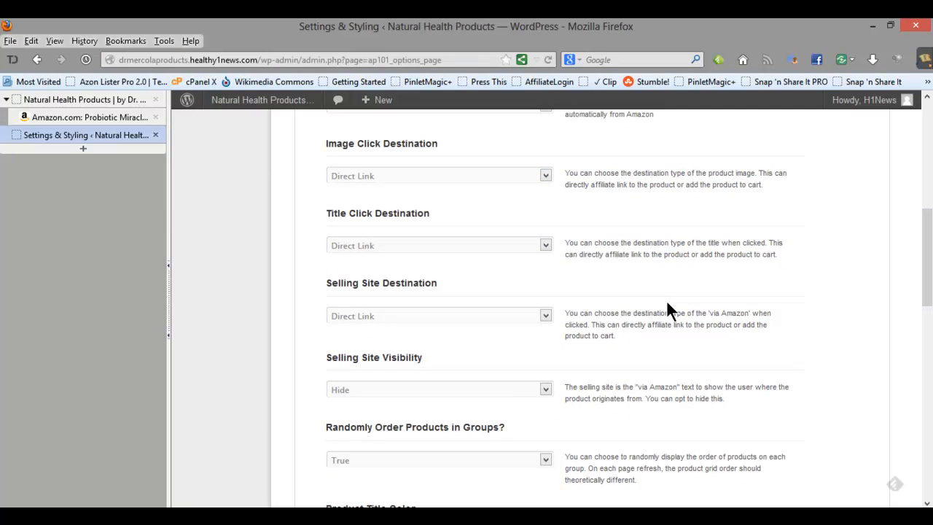
scroll(down, 3)
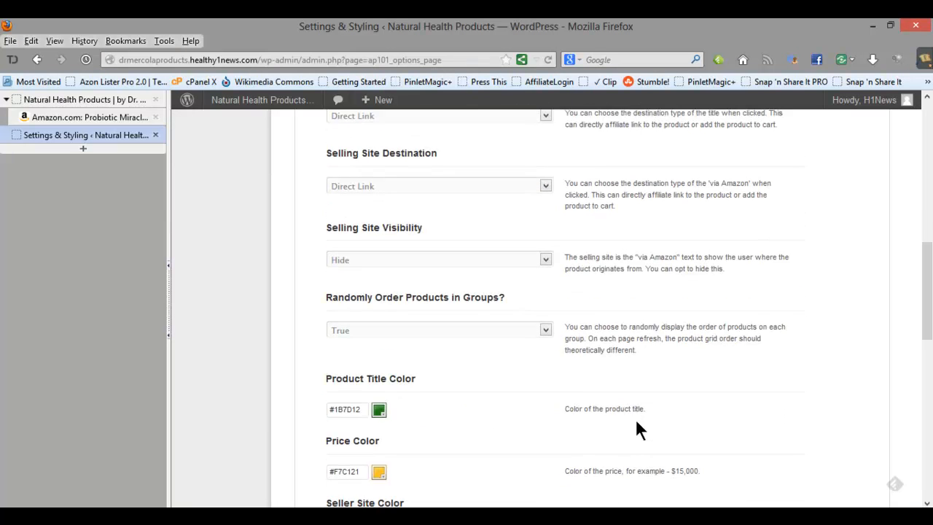
scroll(down, 3)
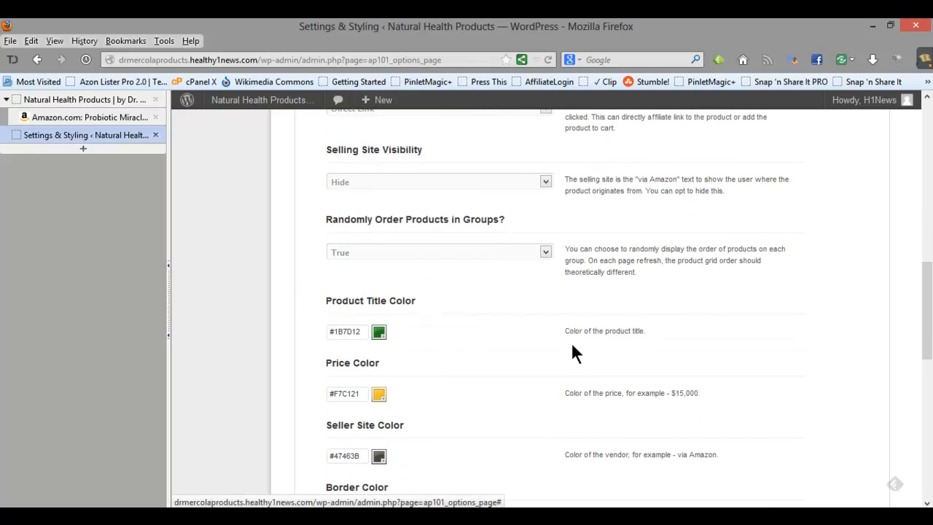
scroll(down, 3)
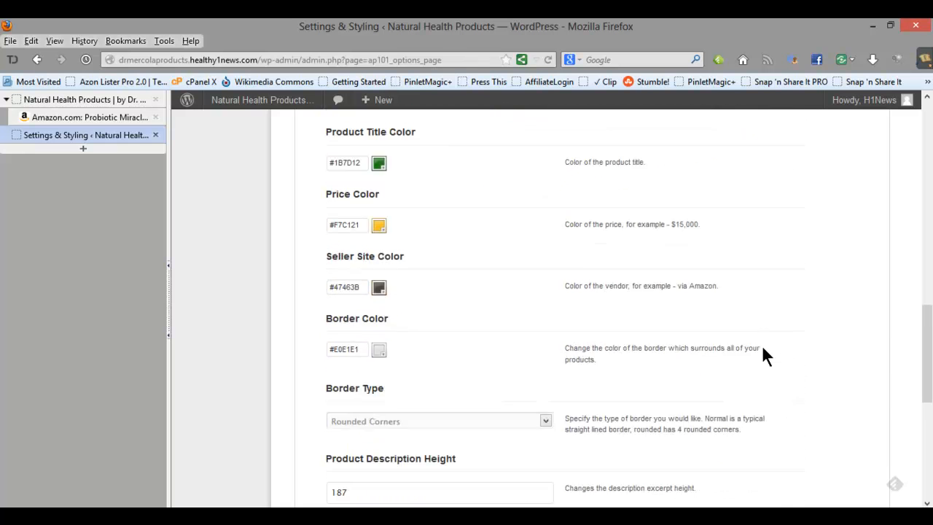
scroll(down, 3)
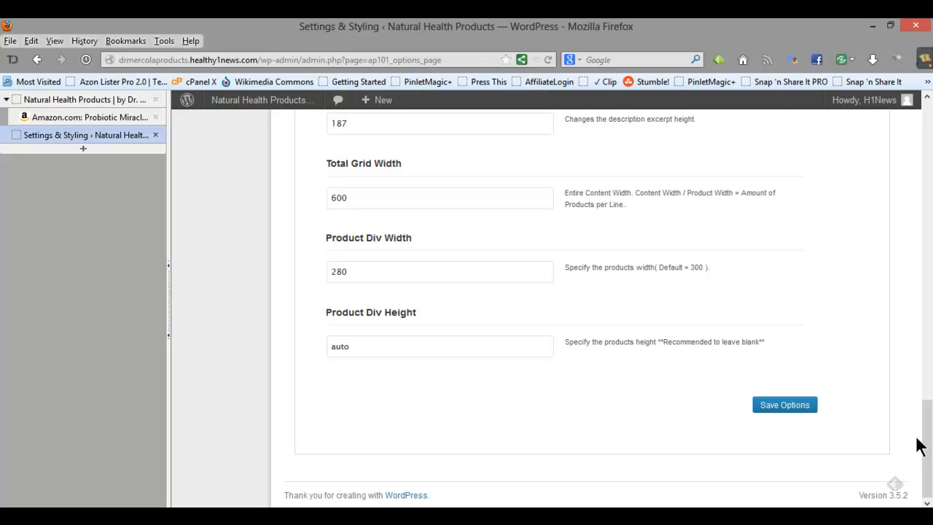
mouse_move(767, 370)
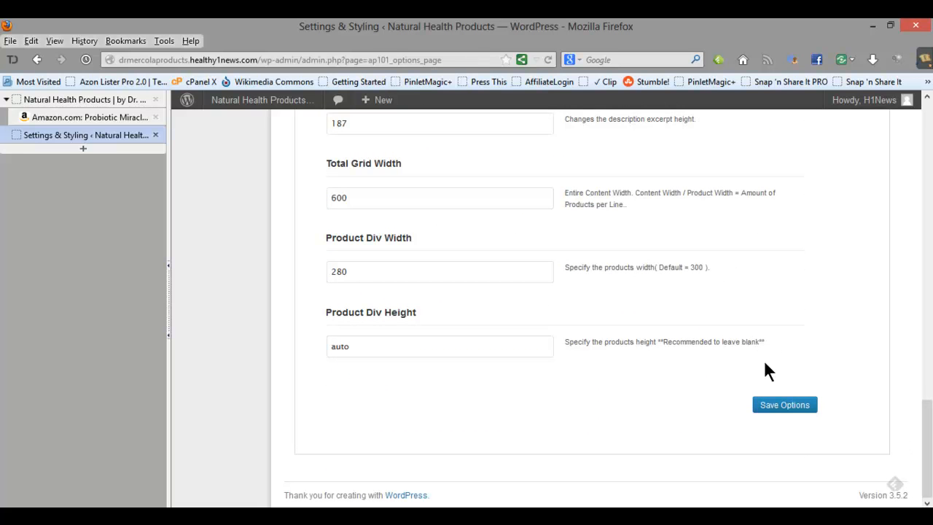
click(784, 404)
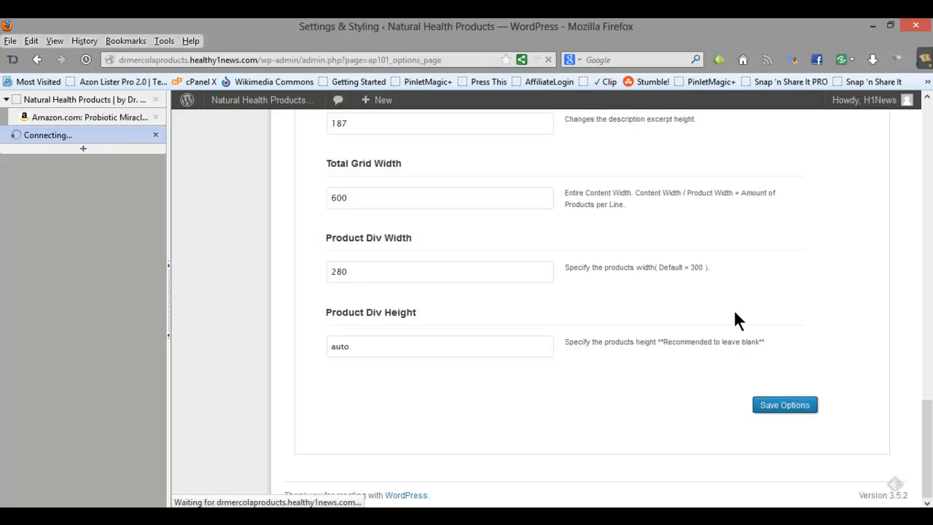
click(784, 405)
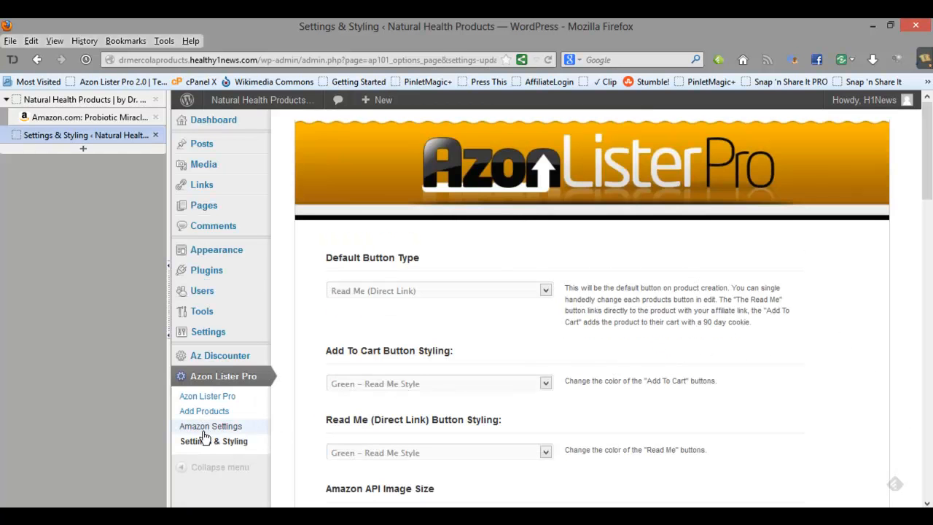
mouse_move(210, 426)
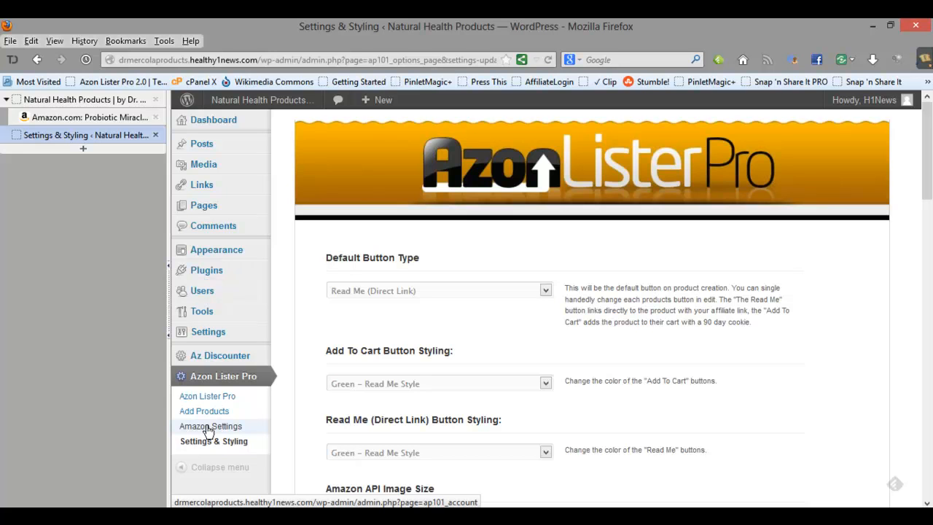
mouse_move(311, 406)
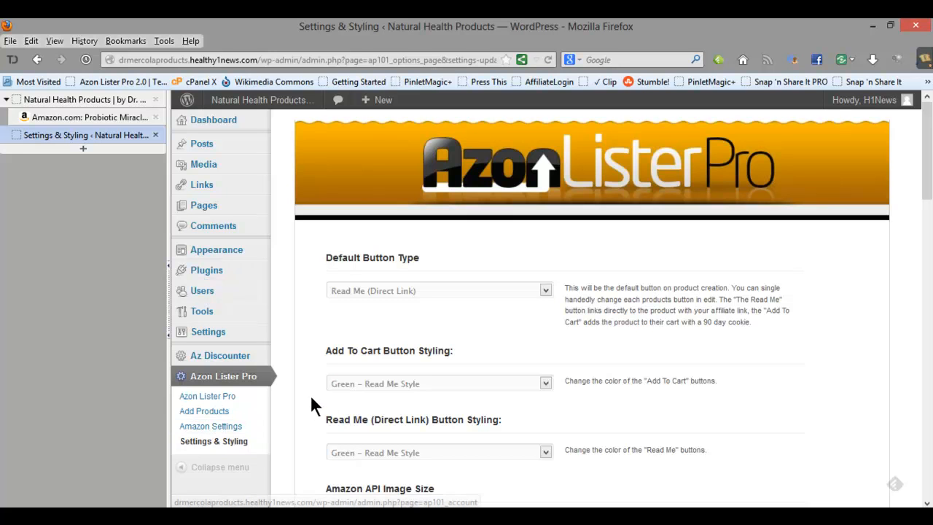
mouse_move(298, 409)
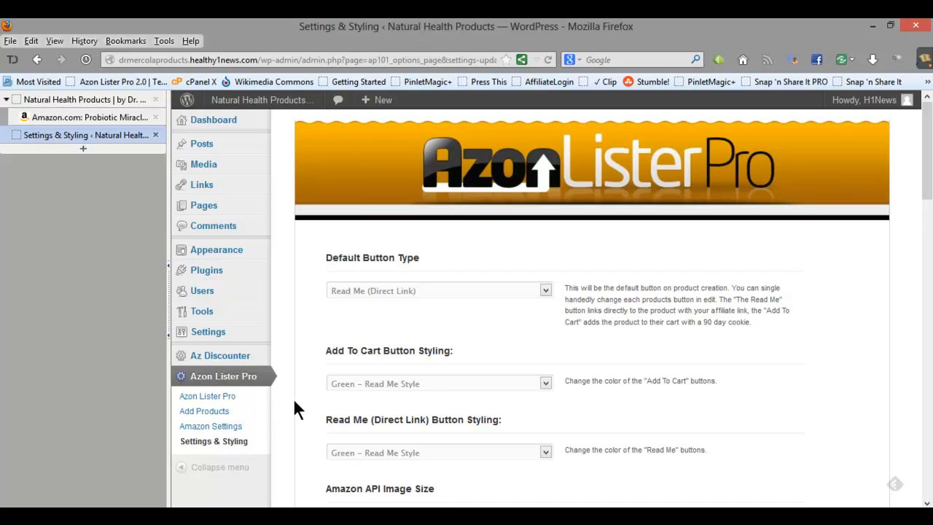
mouse_move(204, 411)
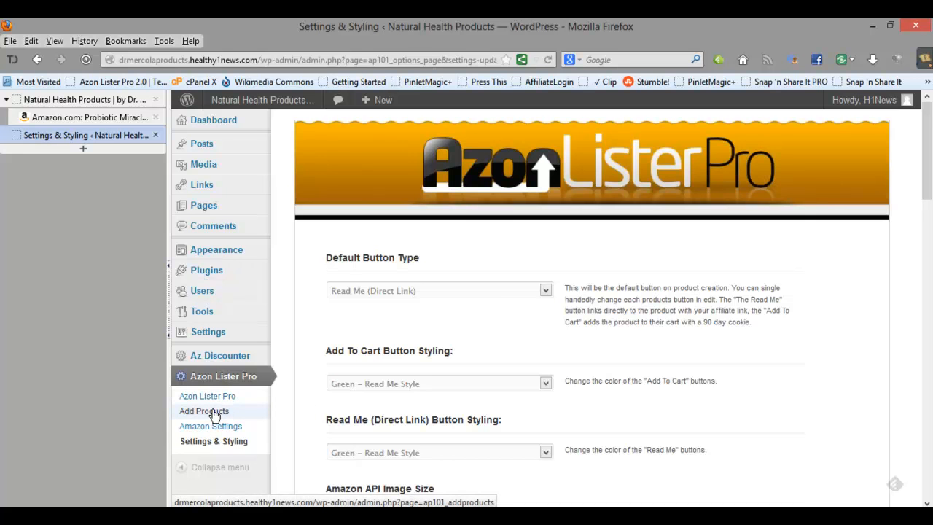
On Add Products, enter the search keyword 'mercola pet supplies' from the suggestions.
click(204, 410)
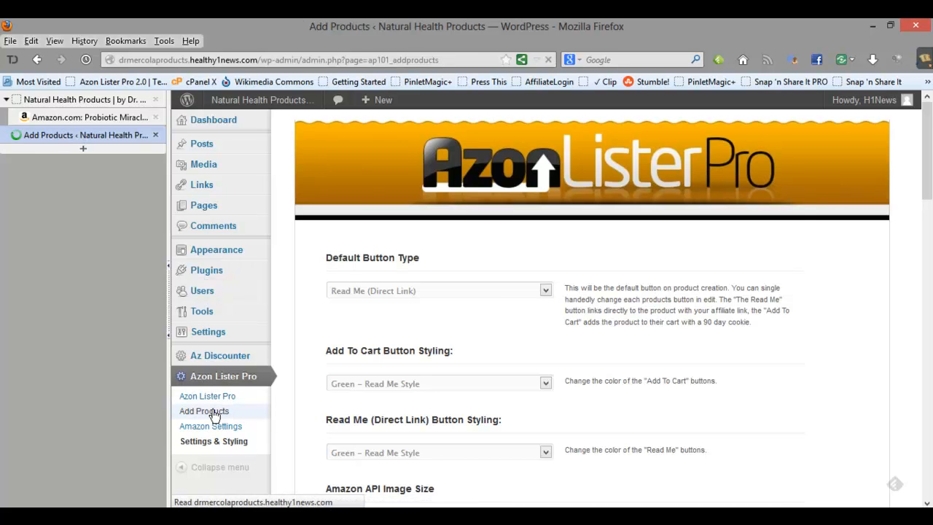
click(205, 410)
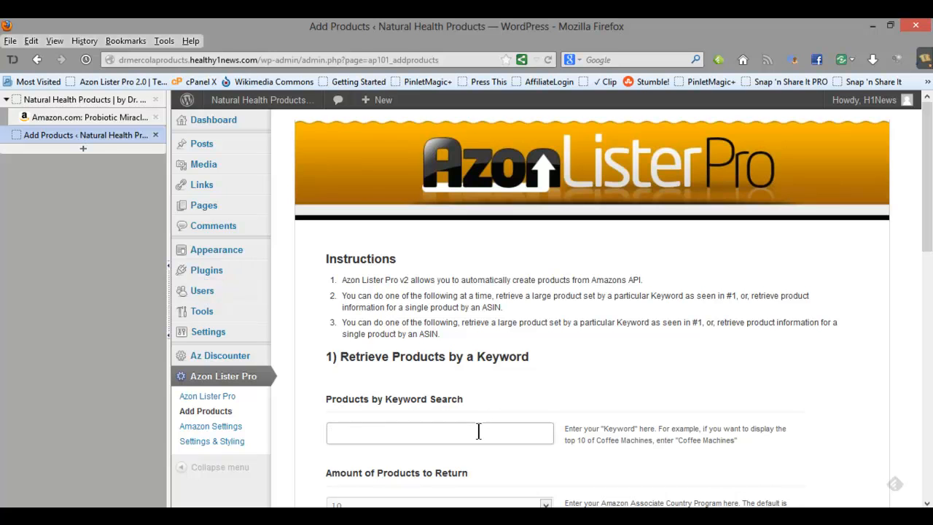
text(mercola pet)
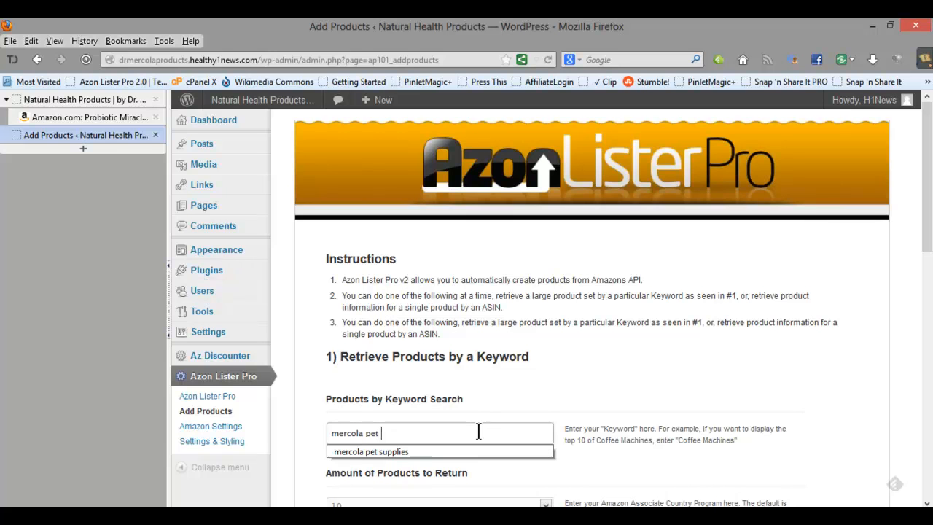
click(371, 451)
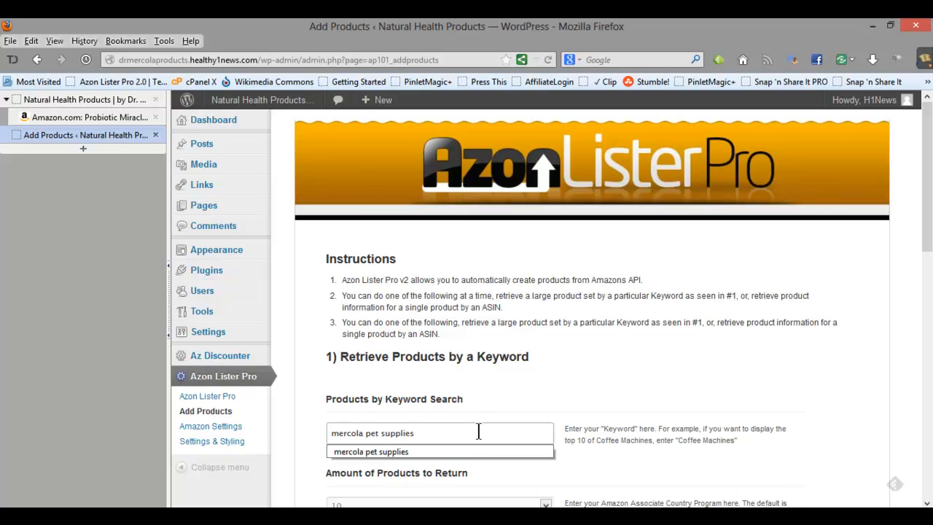
Enter 'pet supplies' as the new Keyword Group name.
scroll(down, 3)
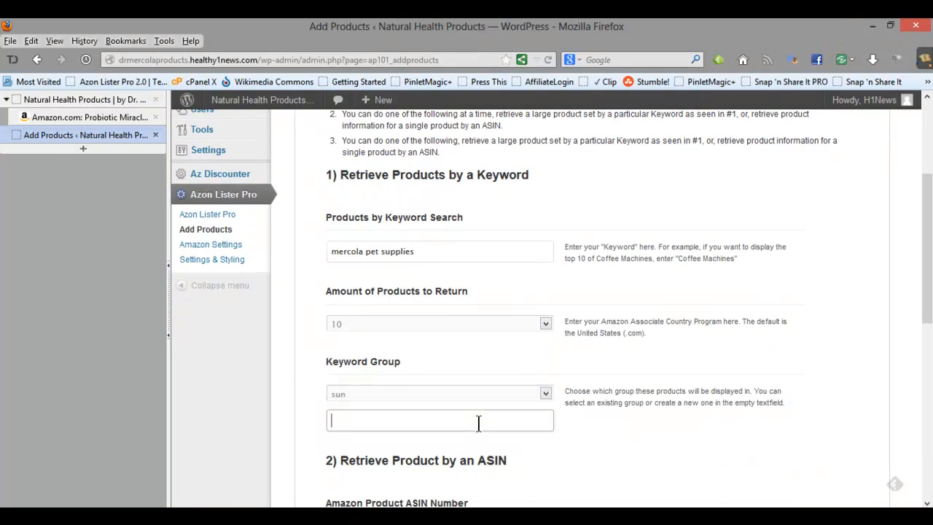
text(pet supplie)
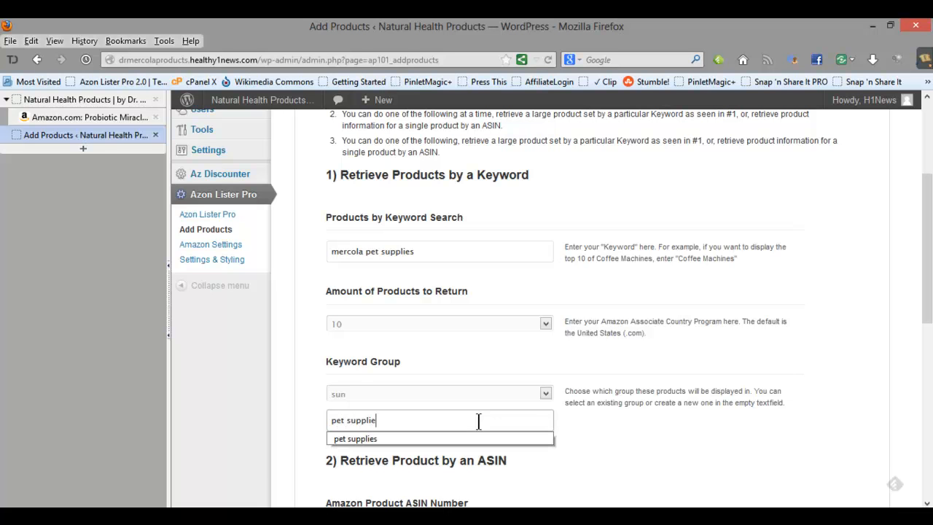
click(355, 438)
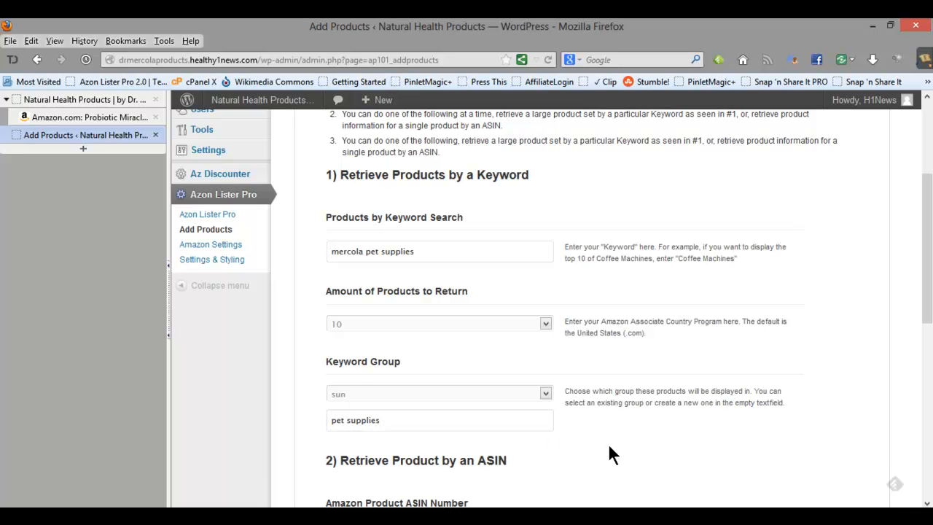
scroll(down, 3)
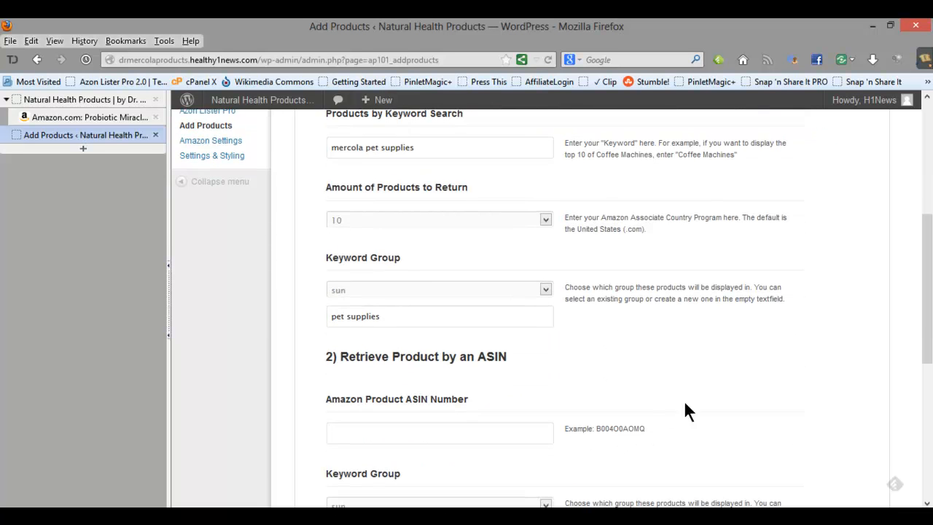
mouse_move(688, 394)
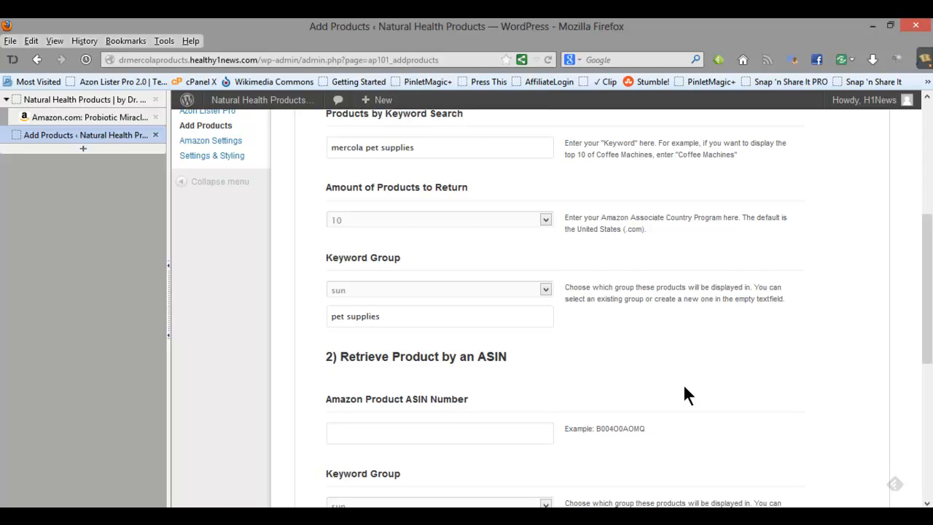
scroll(down, 3)
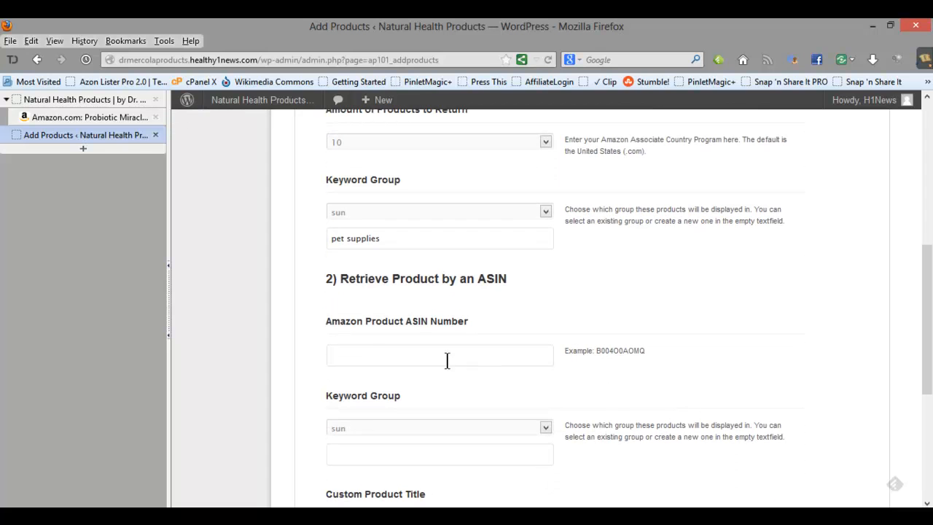
mouse_move(478, 323)
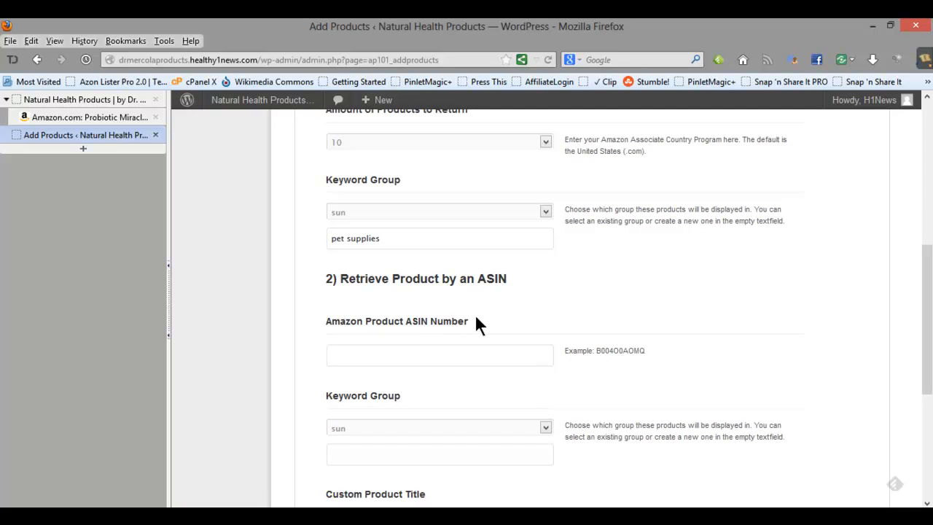
mouse_move(164, 153)
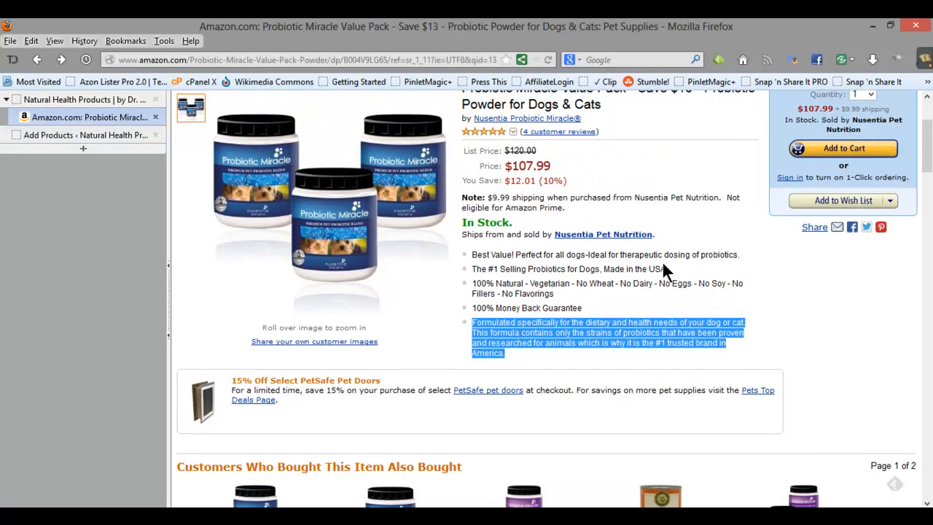
Select the ASIN B004V9LG6S in the Amazon product's Product Details section.
scroll(down, 3)
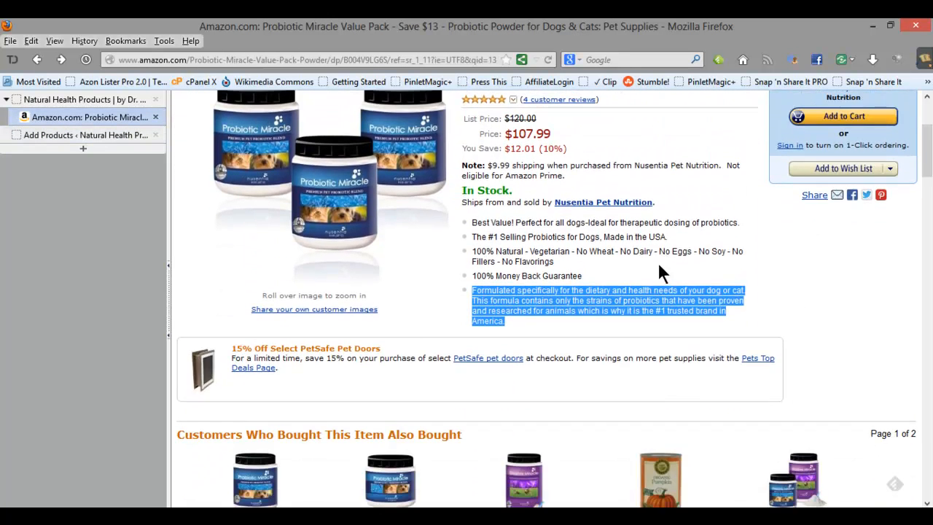
scroll(down, 3)
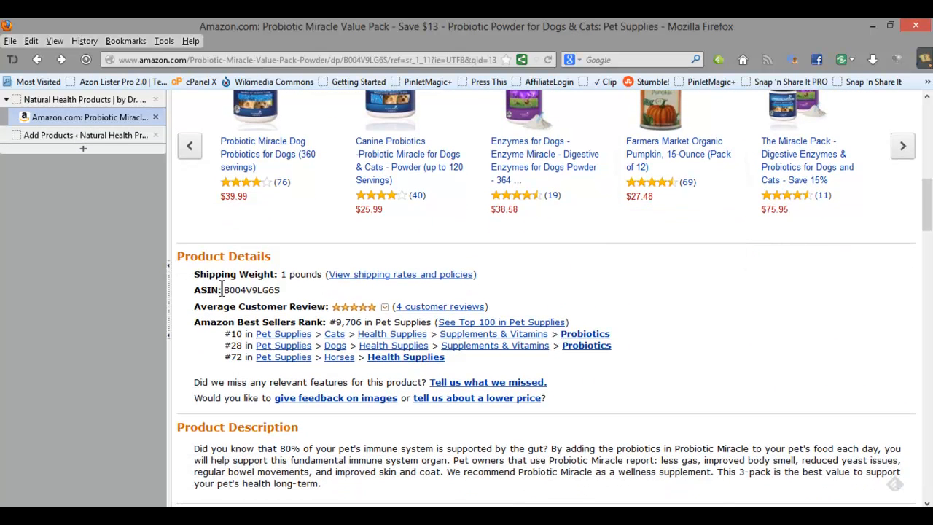
double_click(250, 289)
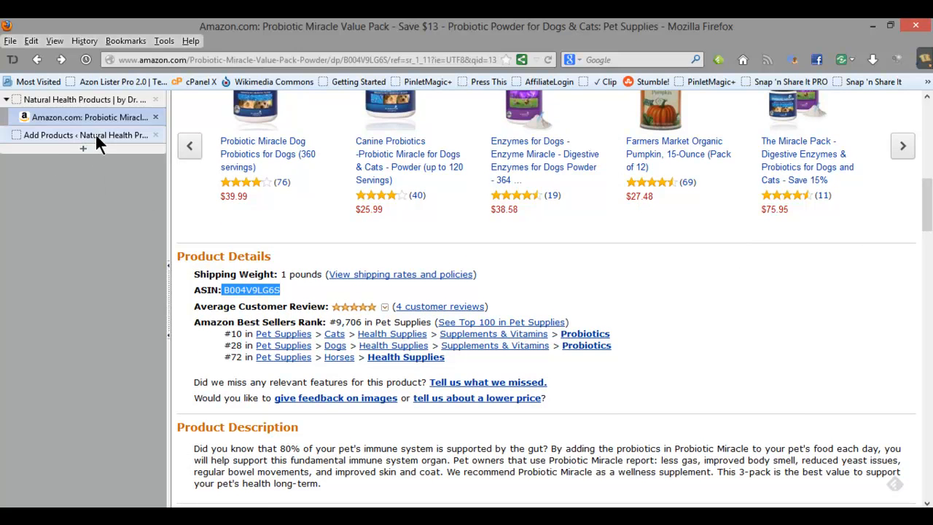
Return to Add Products and bring the 'Retrieve Product by an ASIN' form into view.
click(83, 135)
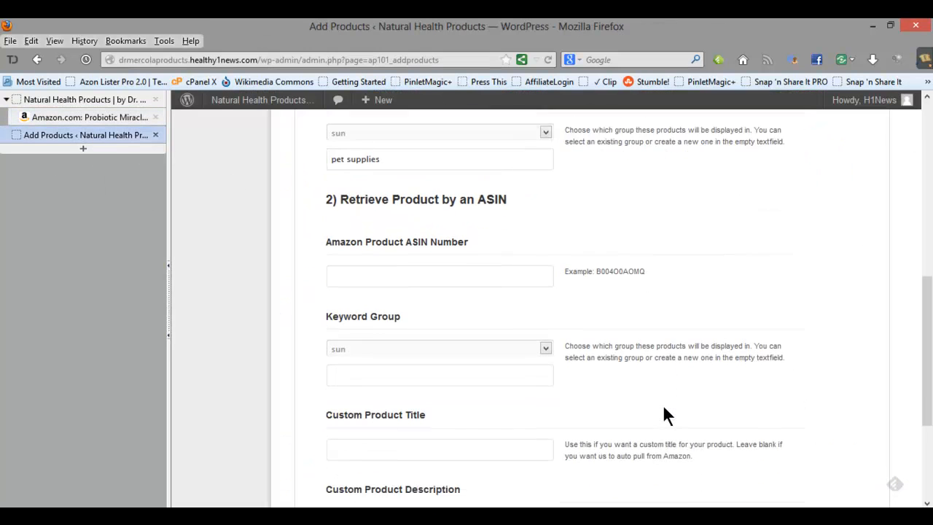
scroll(down, 3)
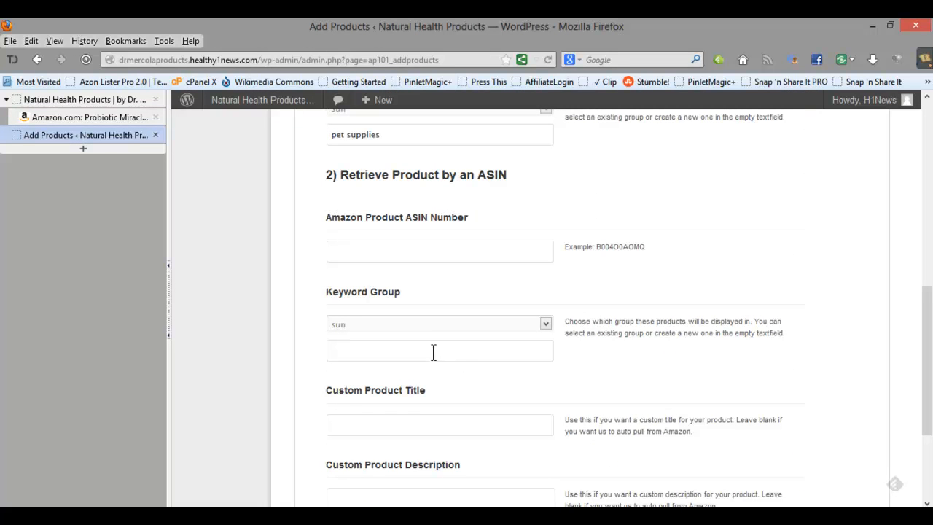
mouse_move(450, 430)
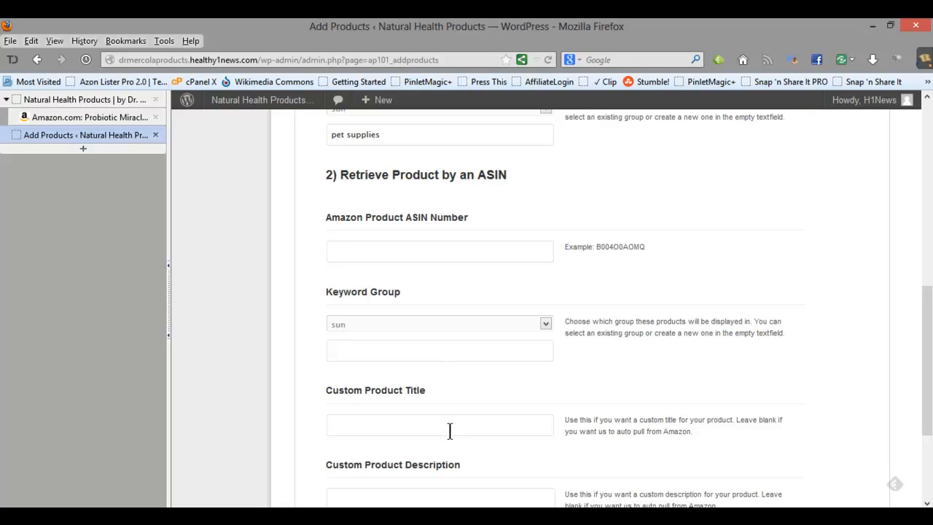
scroll(down, 3)
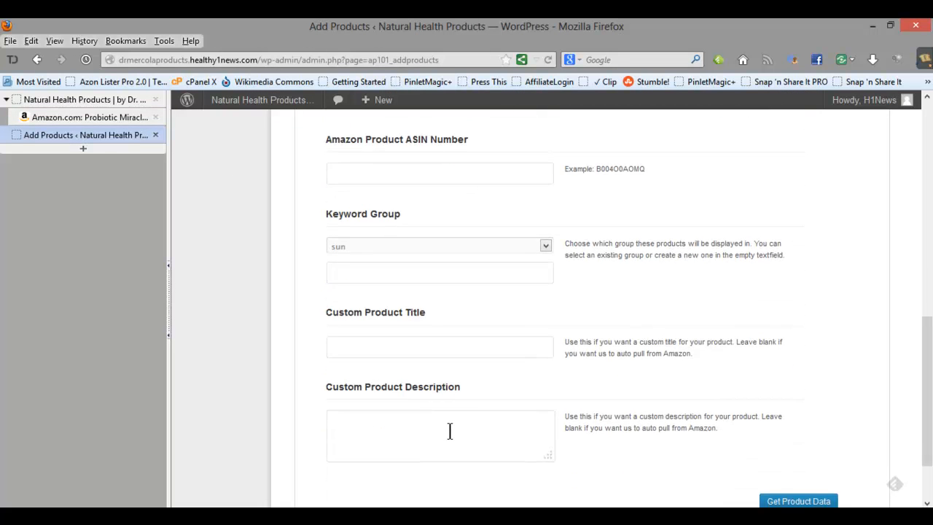
mouse_move(652, 436)
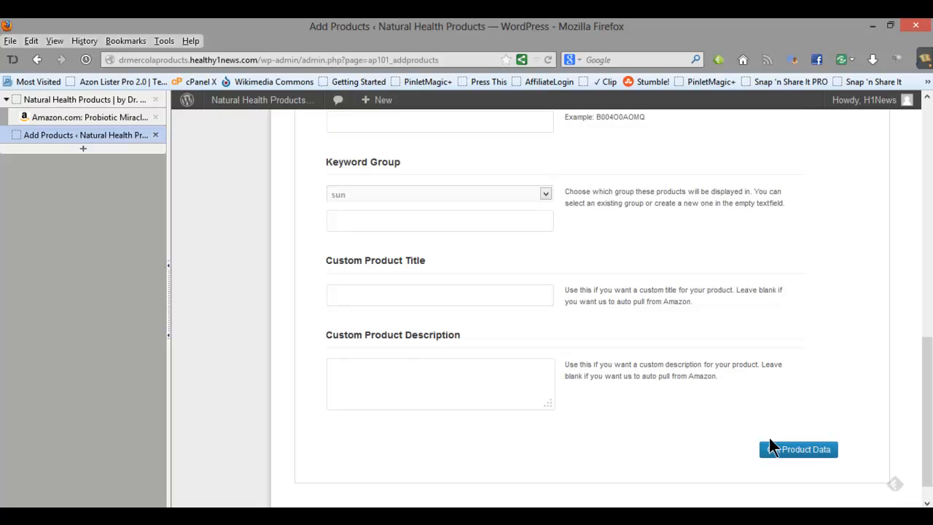
Run Get Product Data, landing on the keyword groups overview with 'pet supplies' listed.
click(797, 449)
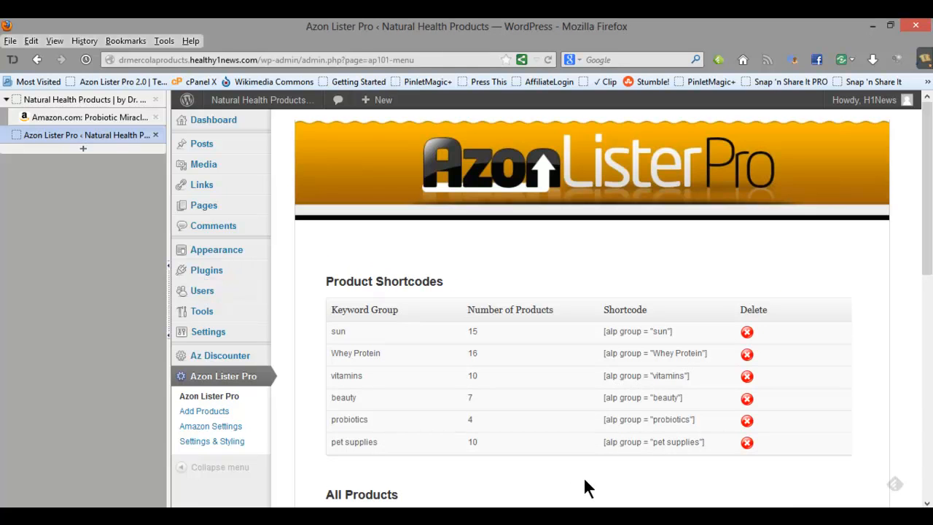
mouse_move(583, 480)
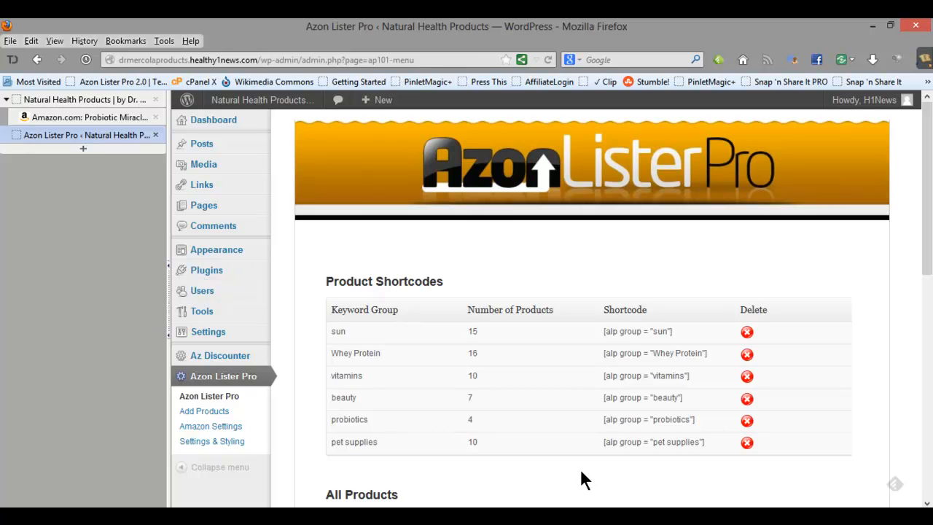
Page through All Products to the last page, then back to page 4.
scroll(down, 3)
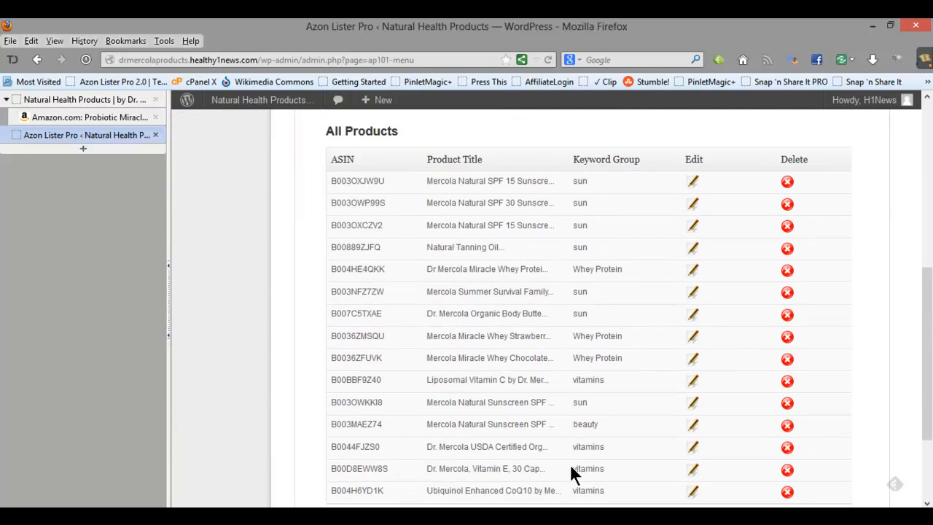
scroll(down, 3)
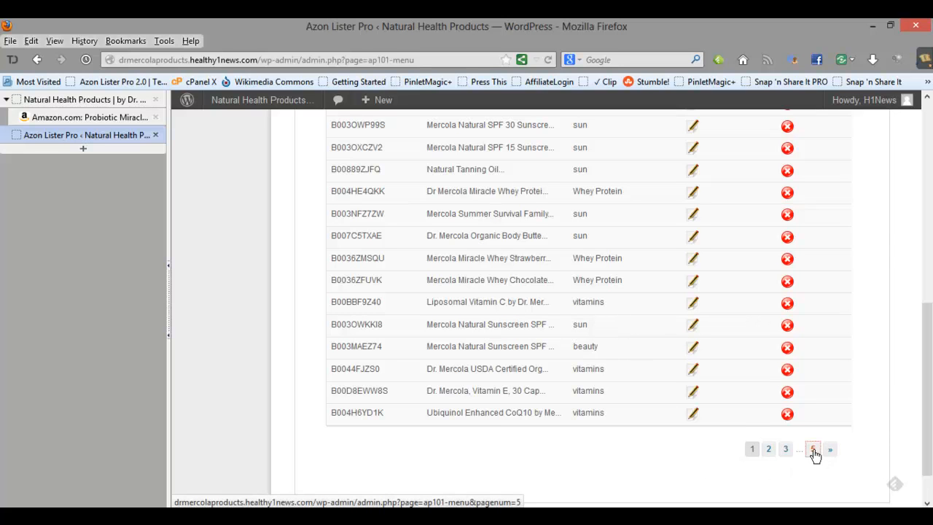
click(812, 448)
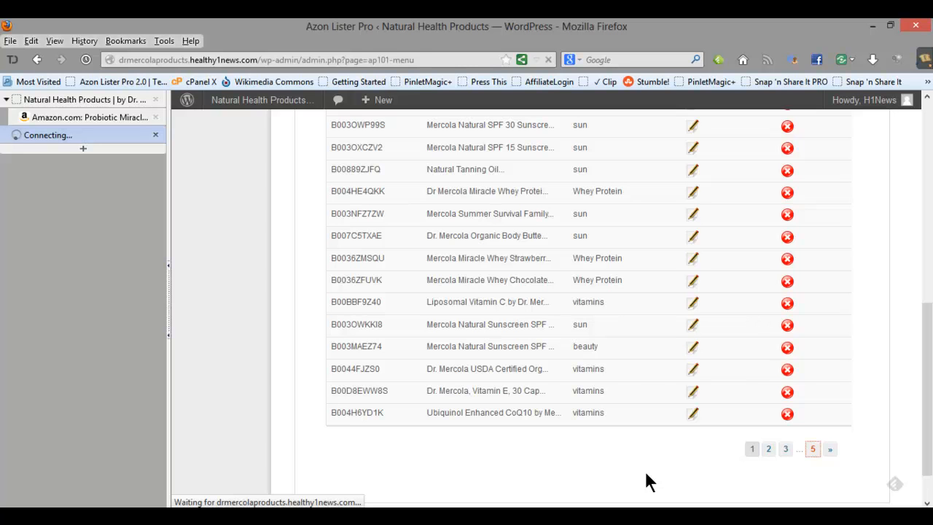
click(812, 448)
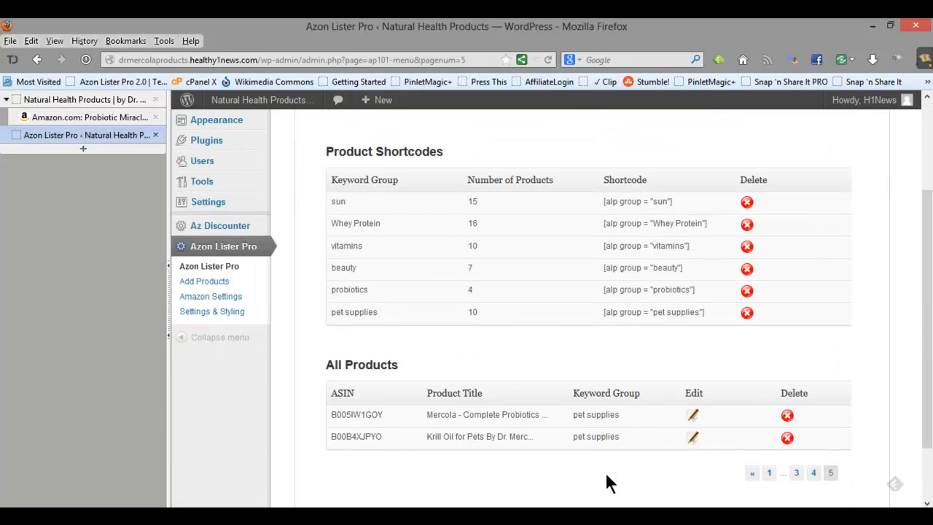
click(813, 472)
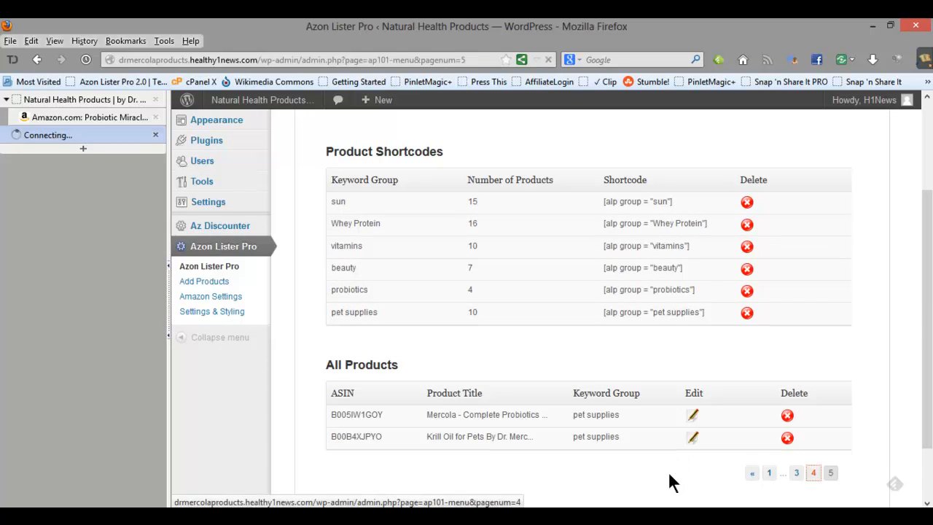
click(813, 472)
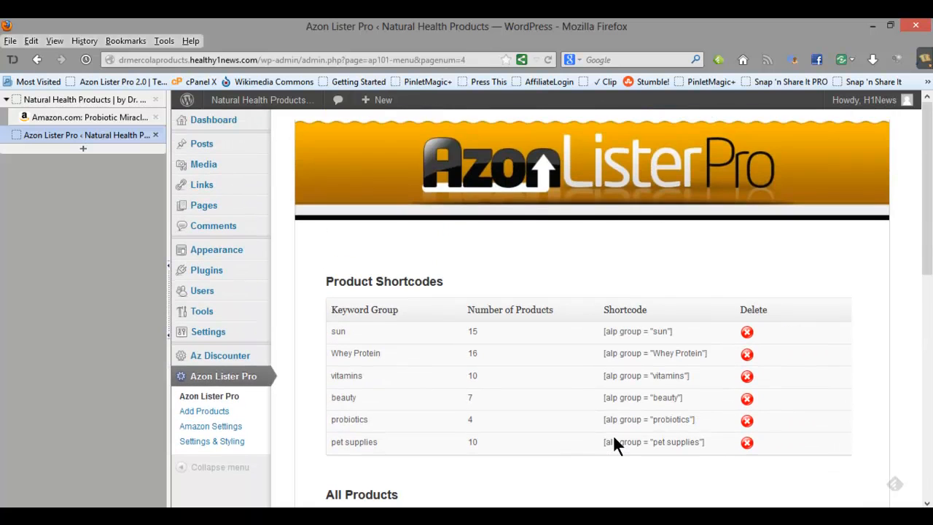
mouse_move(608, 450)
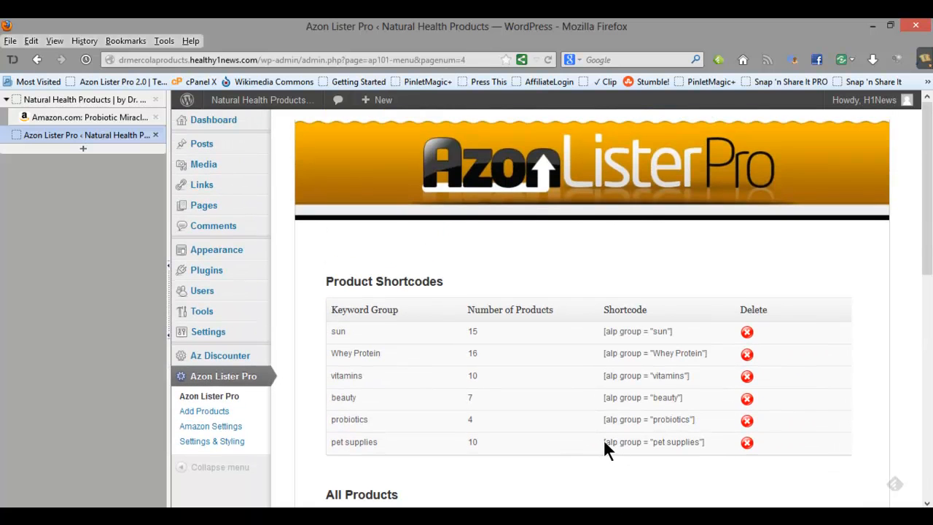
Select the [alp group = "pet supplies"] shortcode and head to the Pages screen.
triple_click(650, 442)
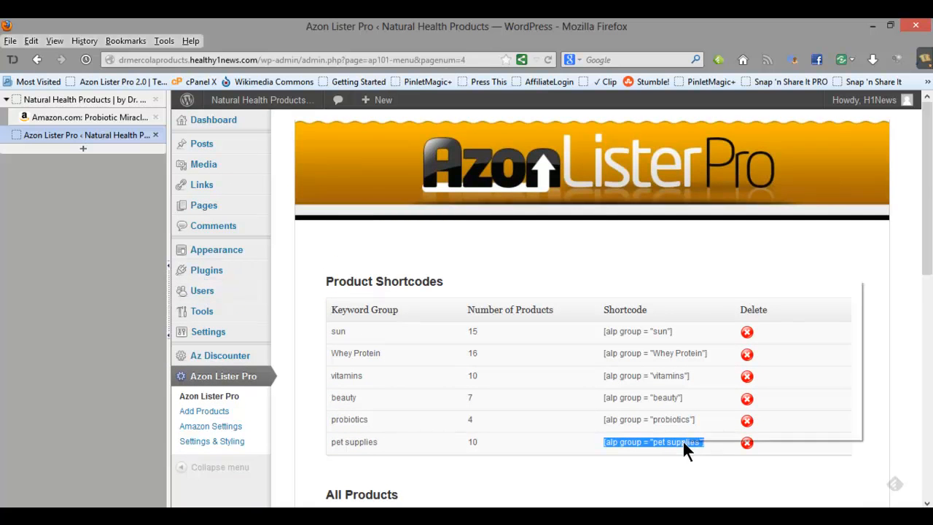
mouse_move(275, 335)
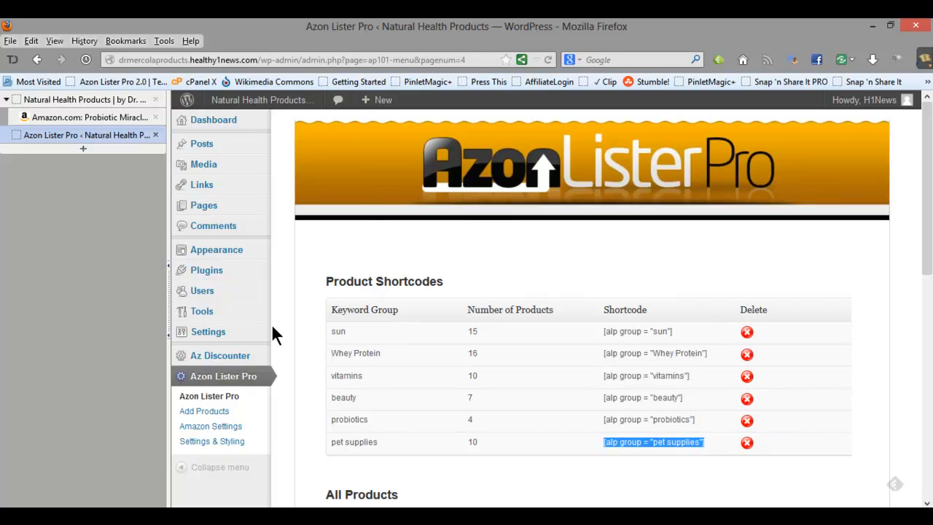
click(203, 205)
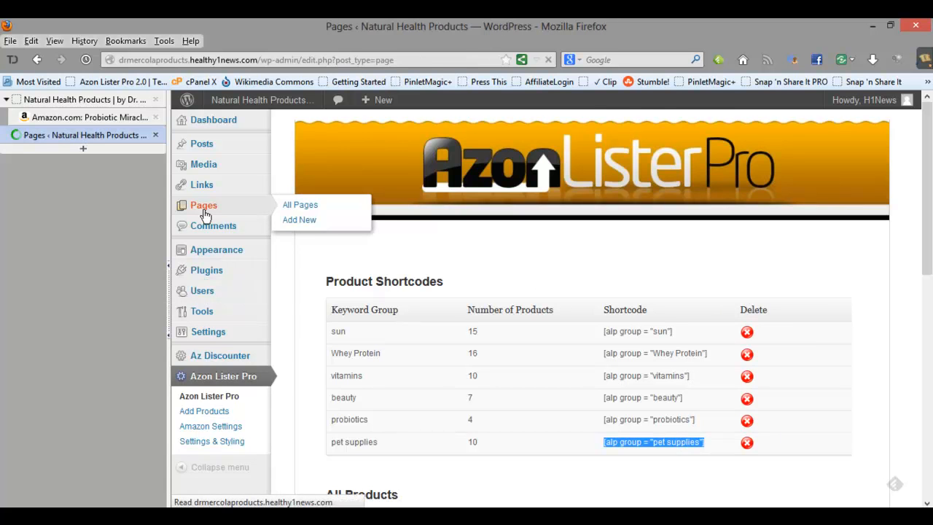
Publish a new 'Pet Supplies' page containing [alp group = "pet supplies"] and view it live.
click(300, 204)
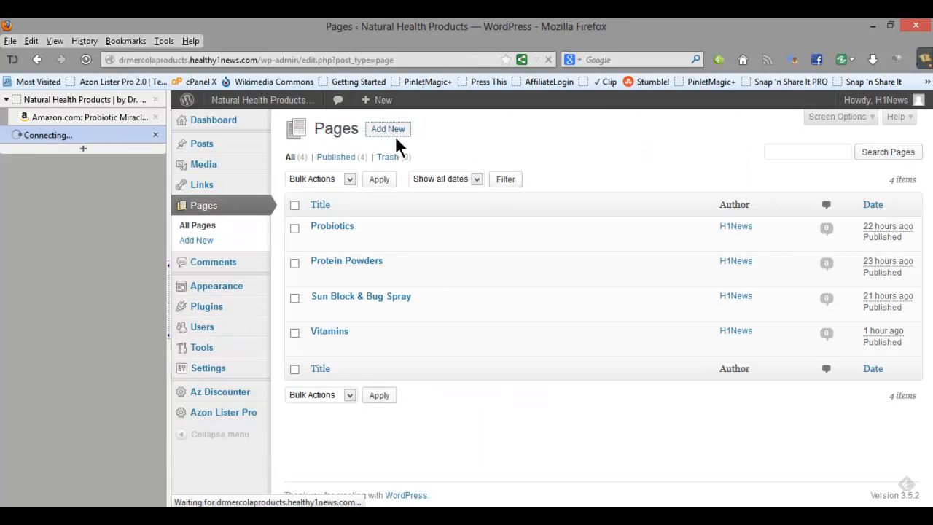
click(387, 129)
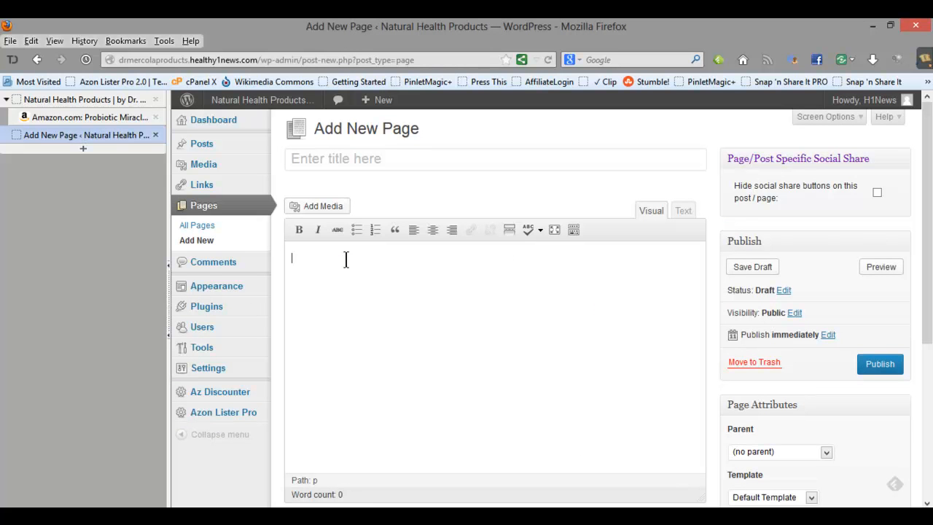
text([alp group = "pet supplies"])
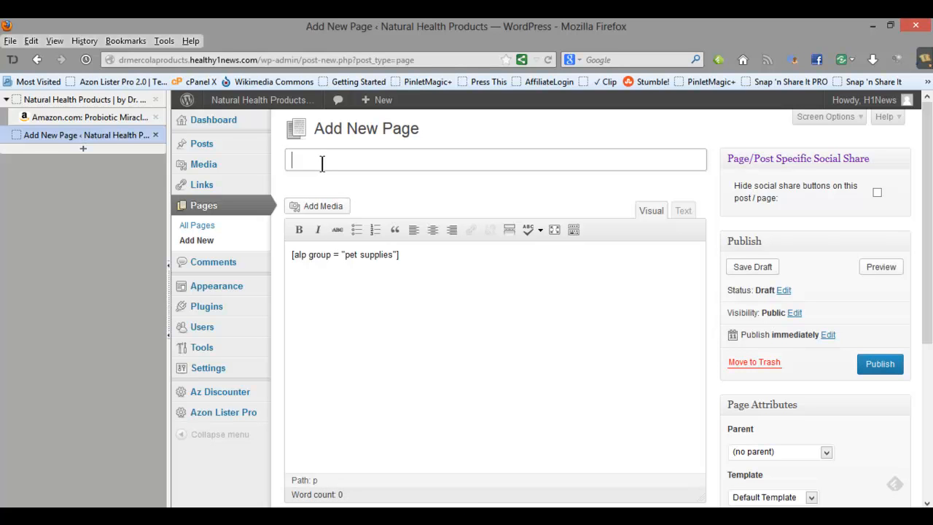
text(Pet Supplies)
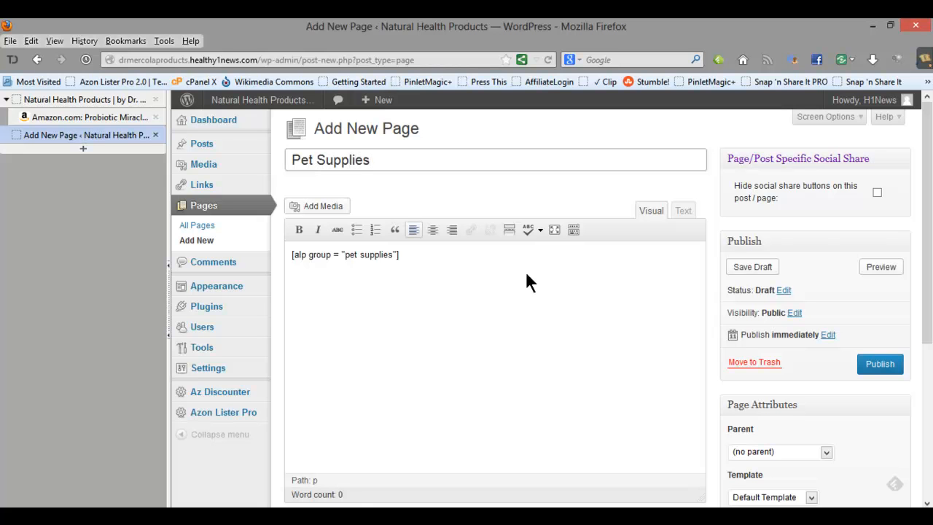
click(879, 363)
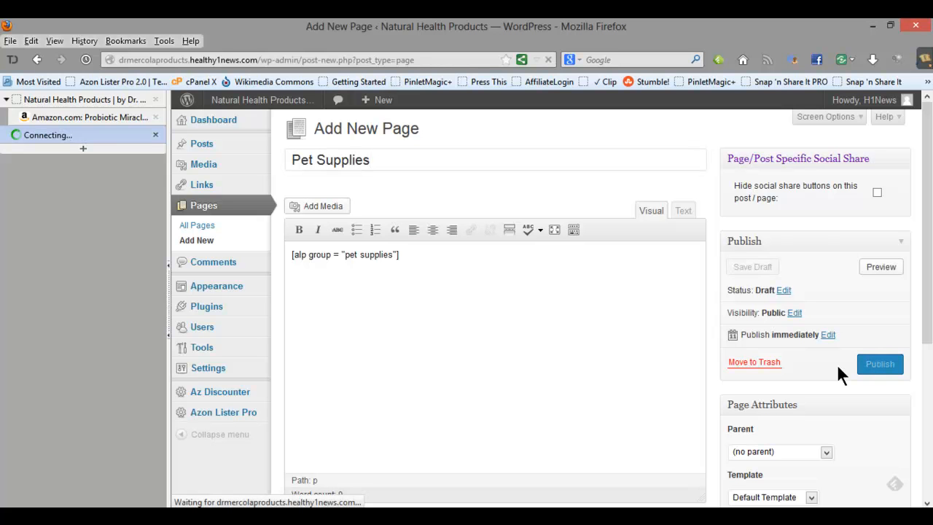
click(879, 363)
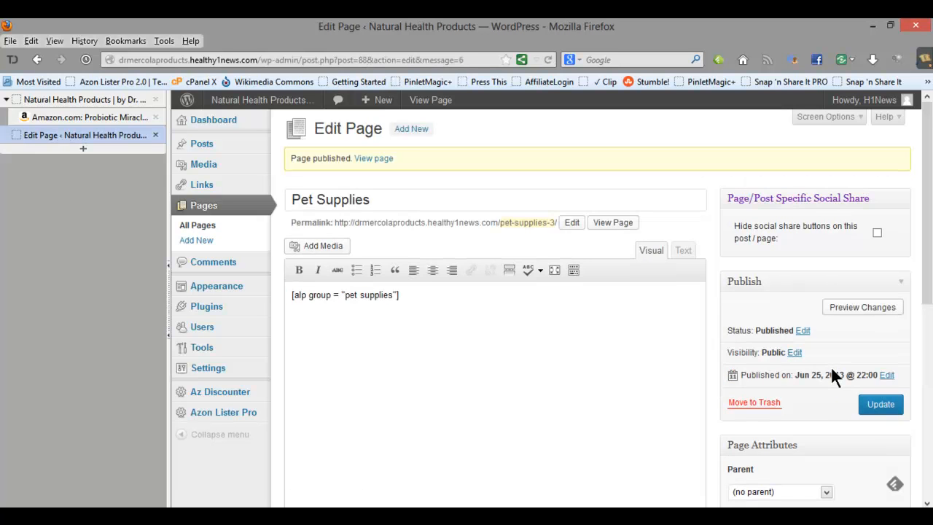
mouse_move(688, 380)
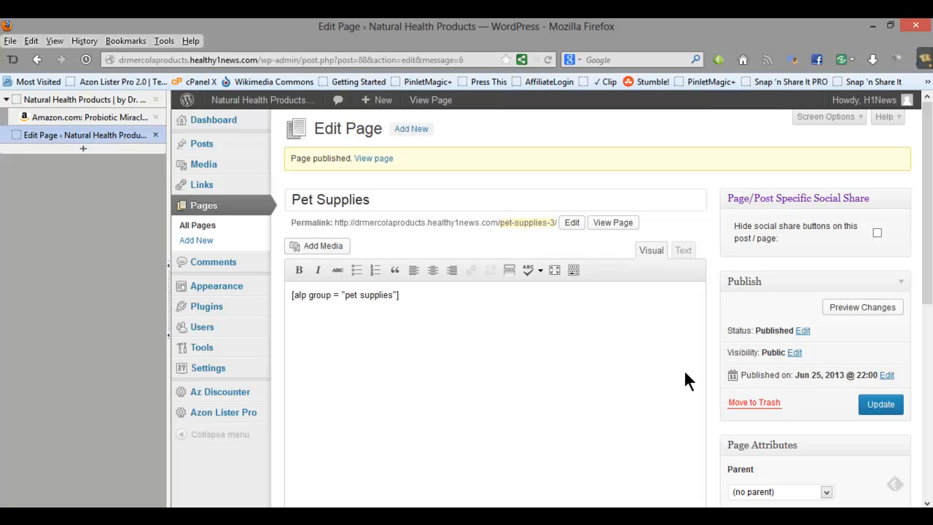
mouse_move(660, 373)
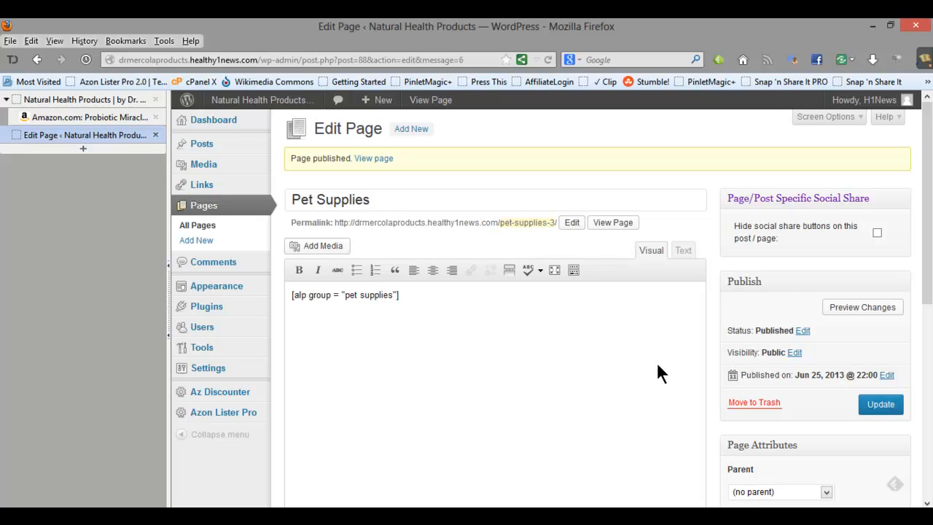
mouse_move(397, 157)
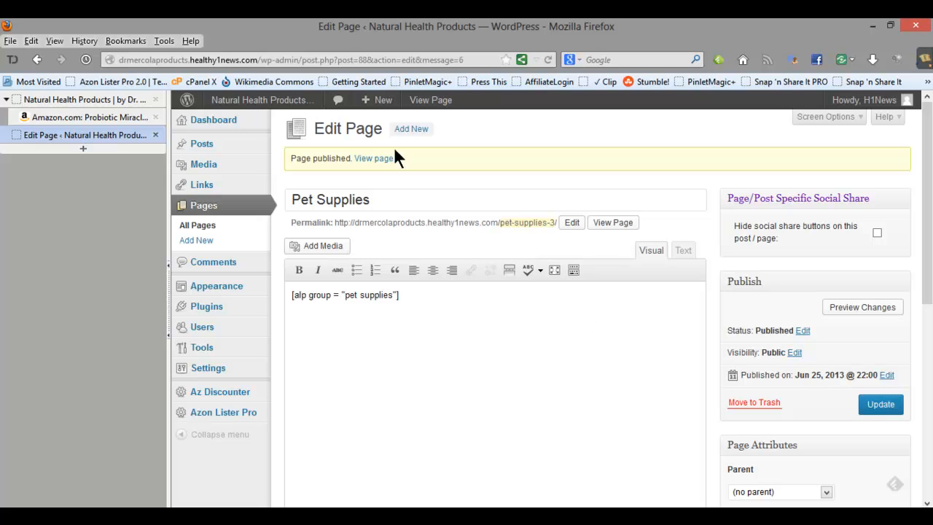
click(430, 100)
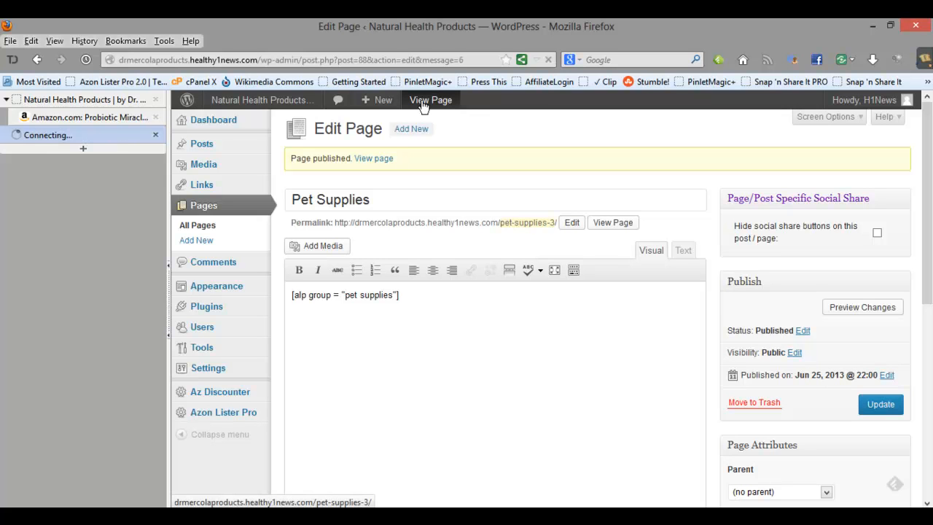
click(430, 100)
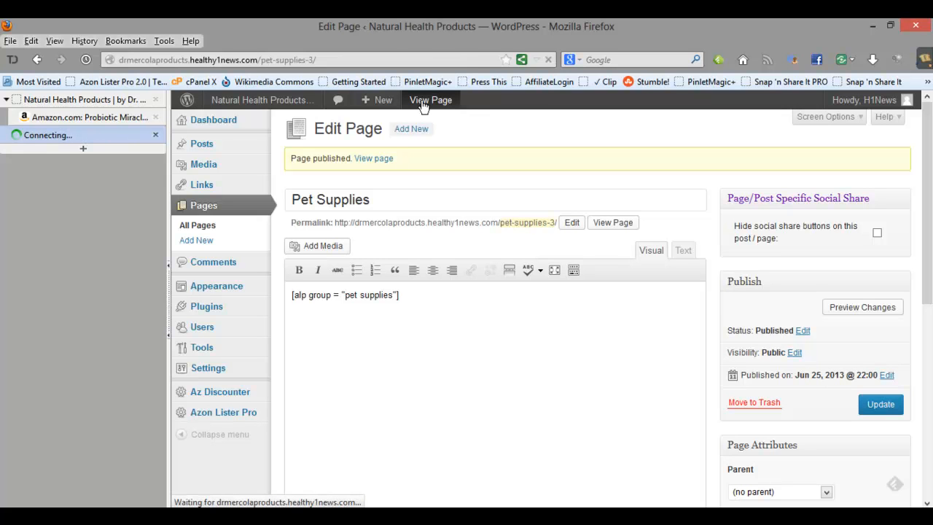
click(431, 100)
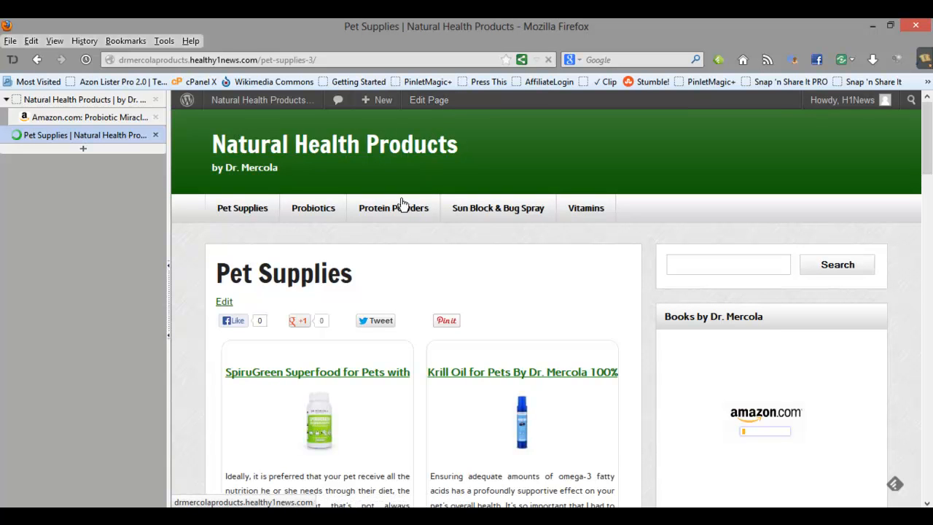
scroll(down, 3)
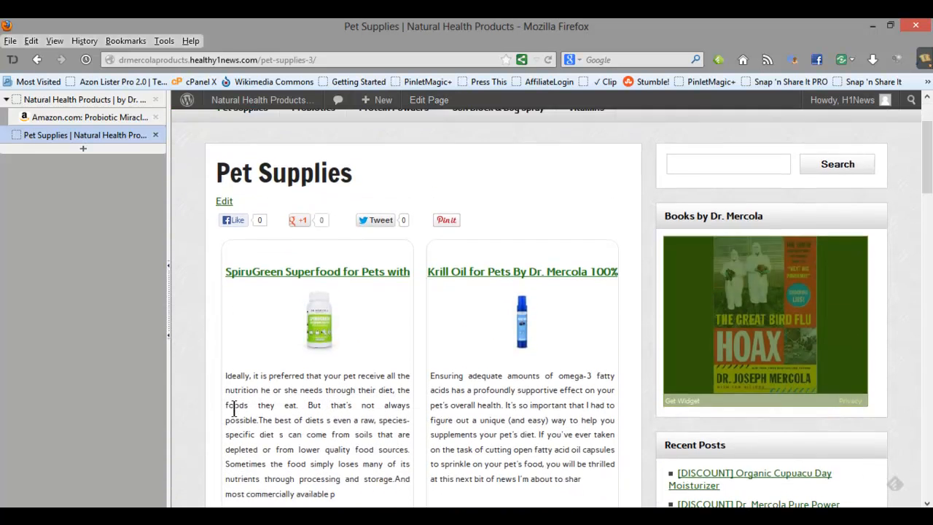
scroll(down, 3)
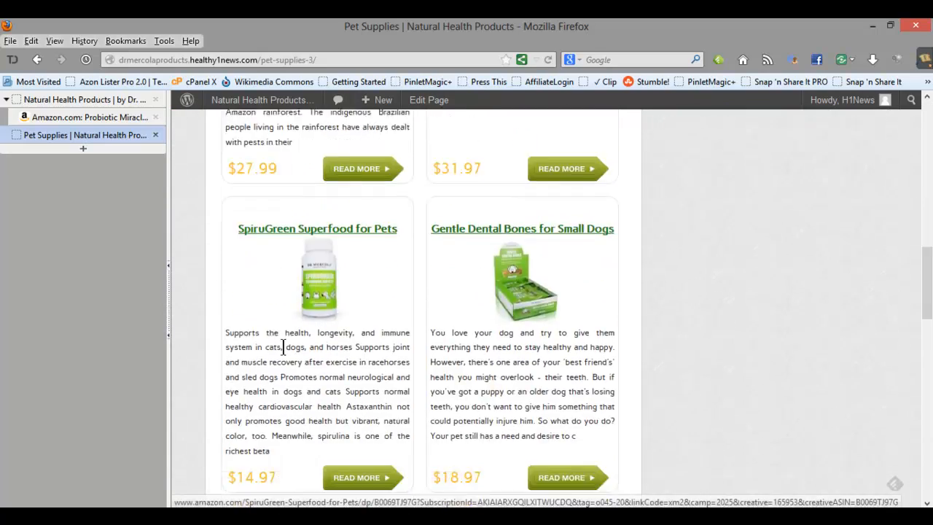
scroll(down, 3)
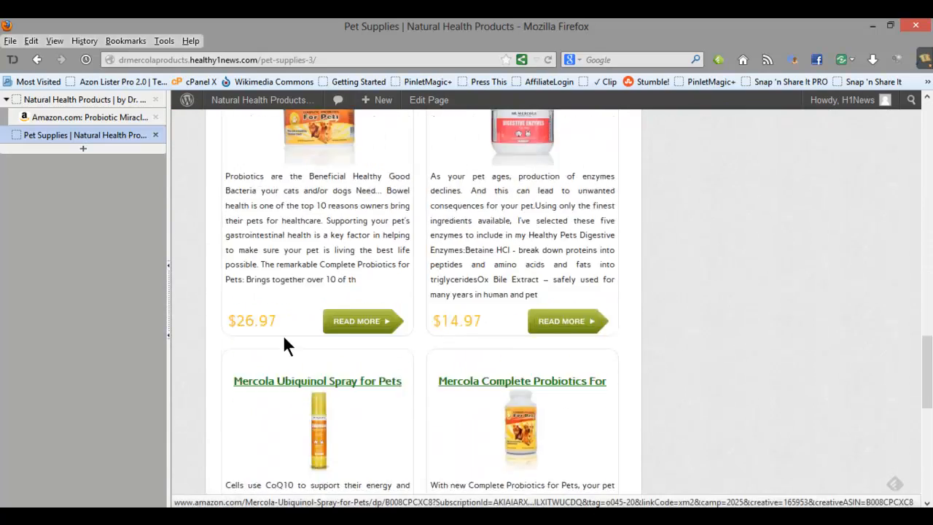
scroll(down, 3)
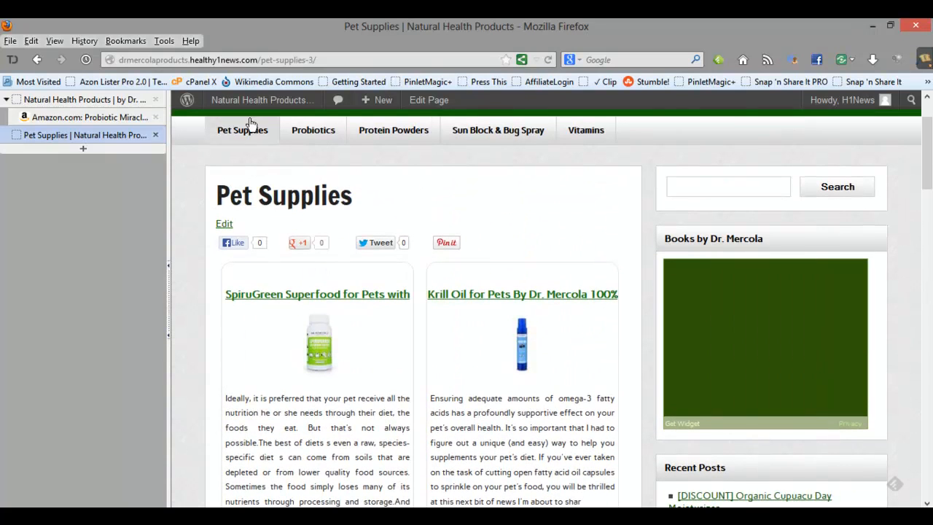
Go to the Dashboard and start Az Discounter > Add New for a new product.
click(262, 100)
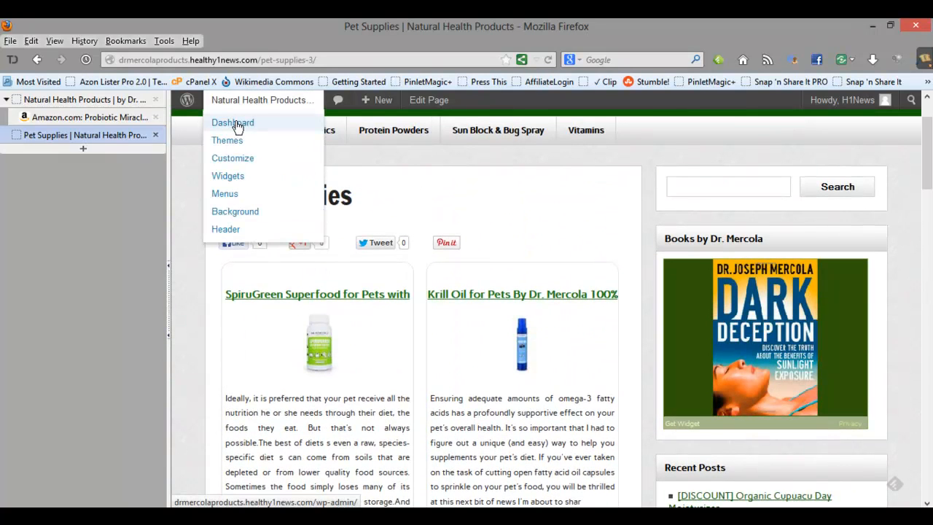
click(233, 121)
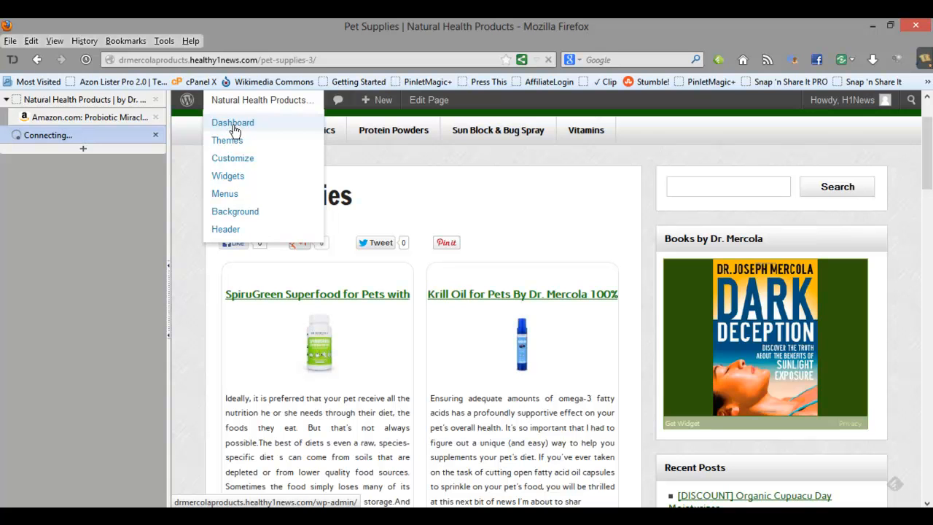
click(232, 122)
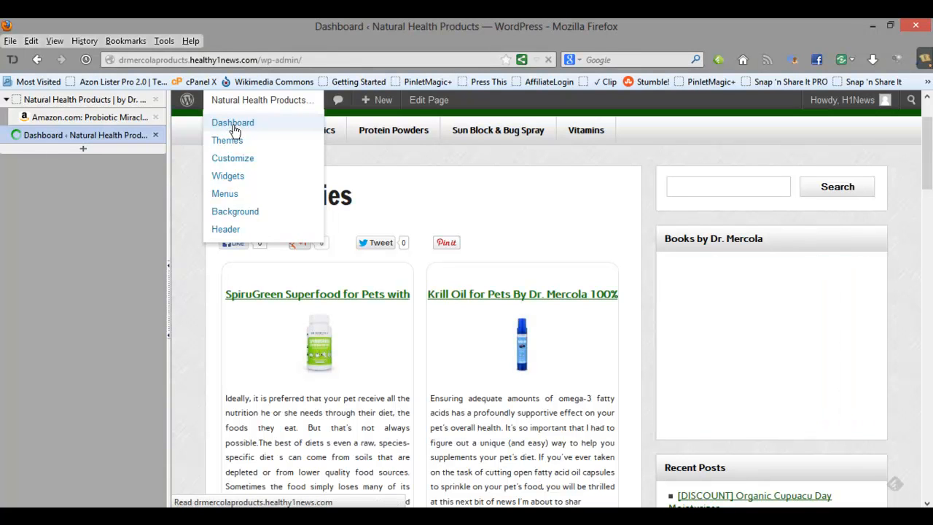
click(232, 122)
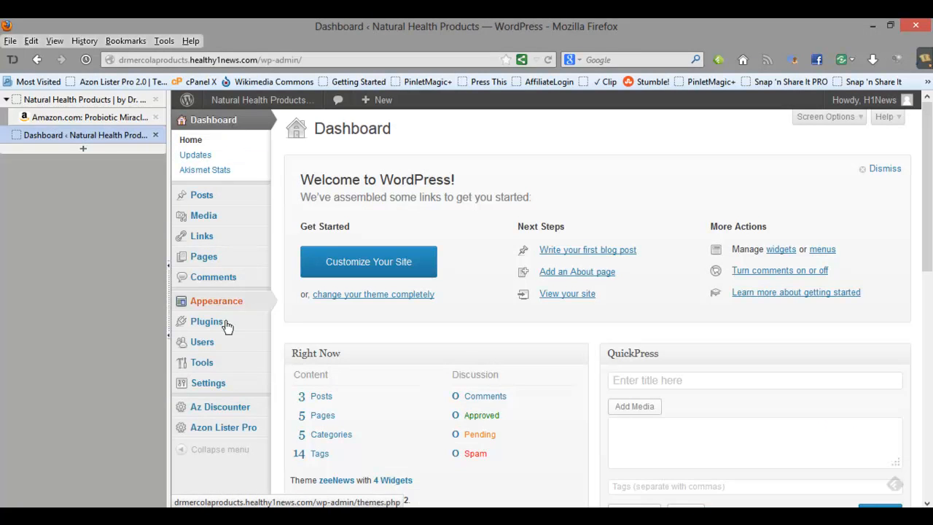
mouse_move(219, 406)
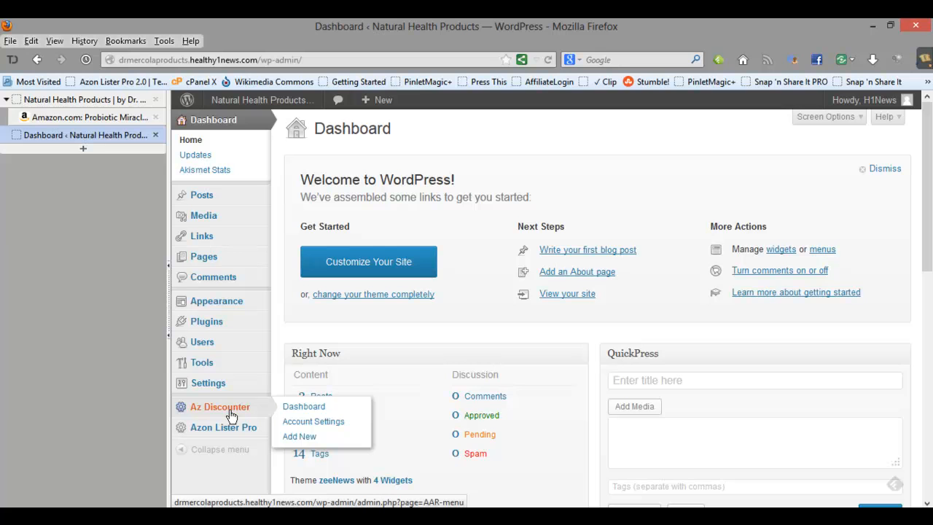
mouse_move(270, 415)
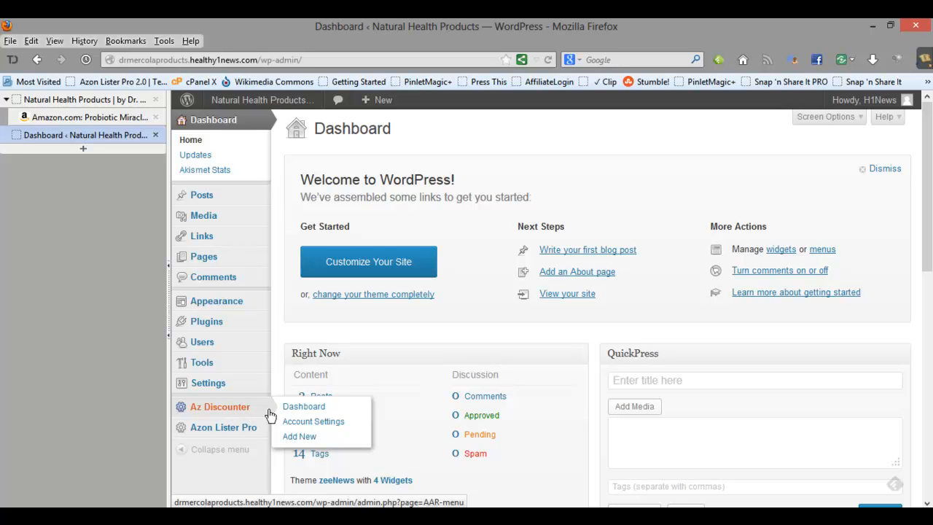
mouse_move(299, 435)
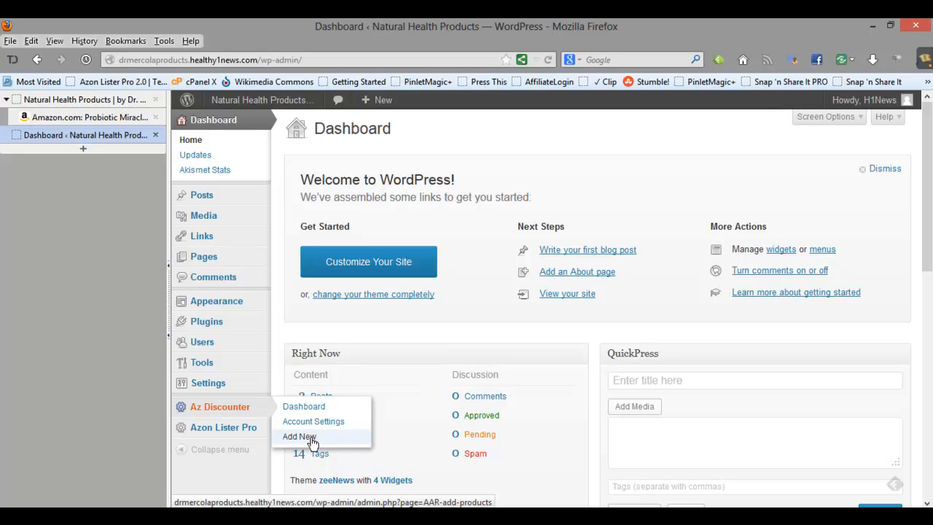
click(297, 436)
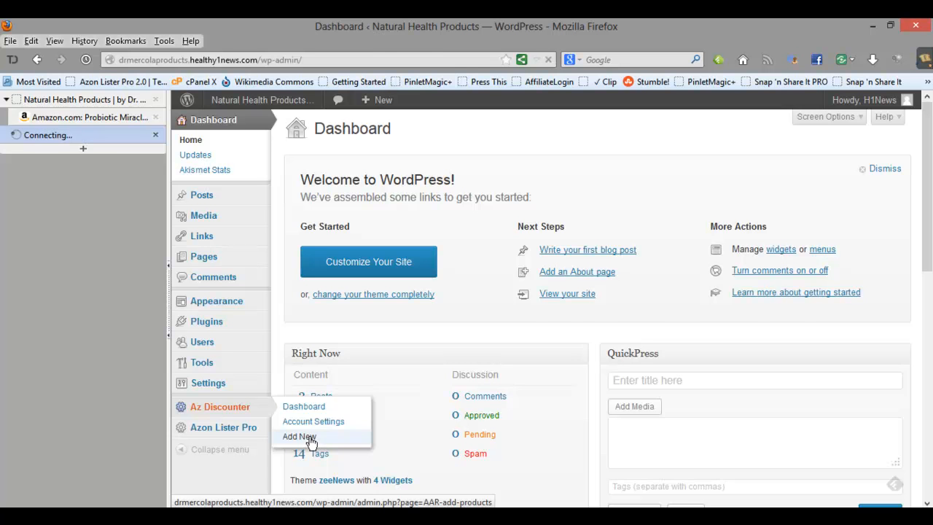
click(298, 435)
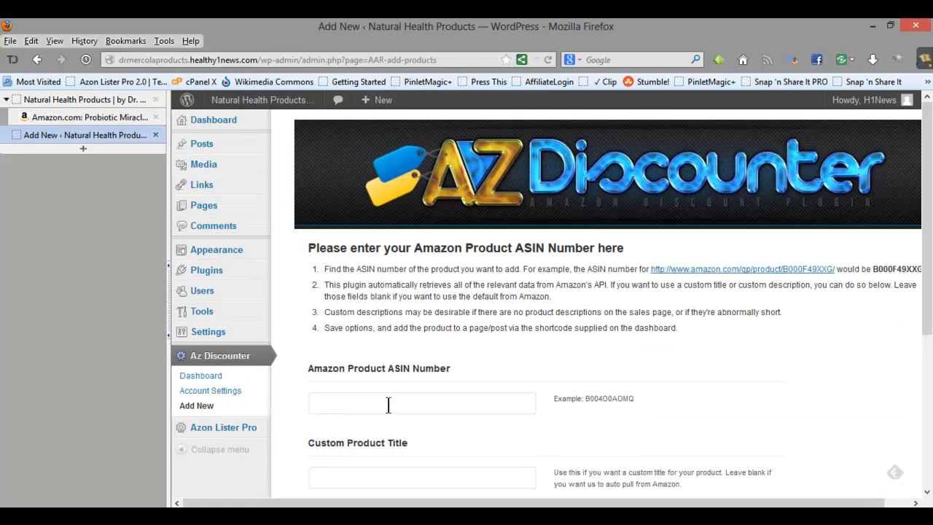
Copy ASIN B004V9LG6S from Amazon into the Amazon Product ASIN Number field.
click(422, 403)
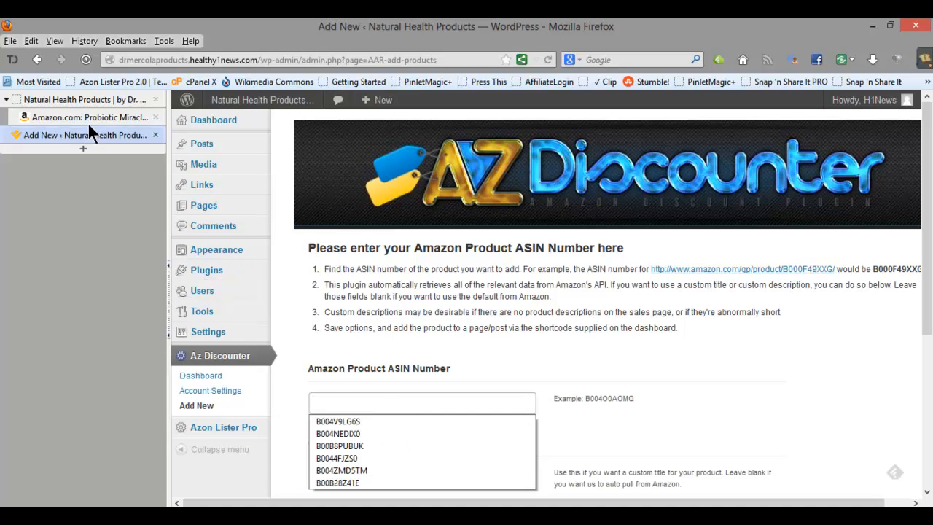
click(88, 118)
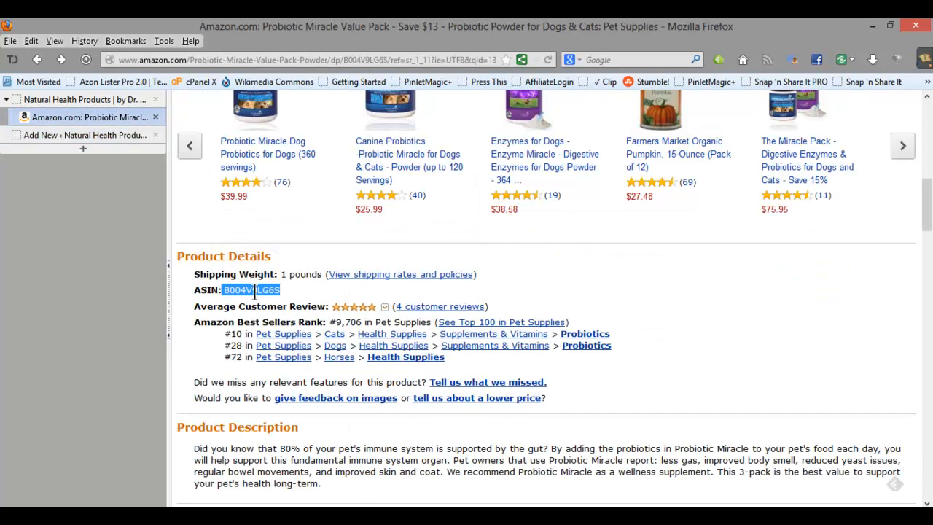
right_click(252, 289)
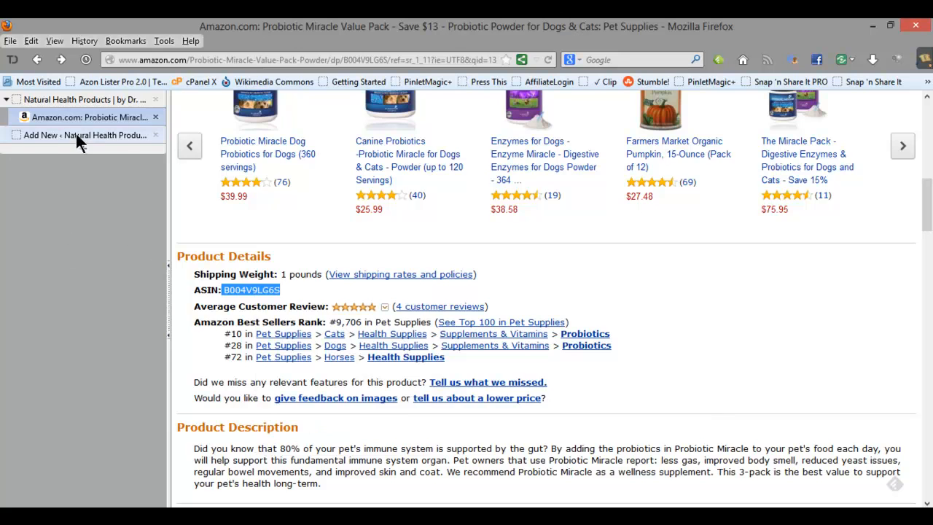
click(87, 134)
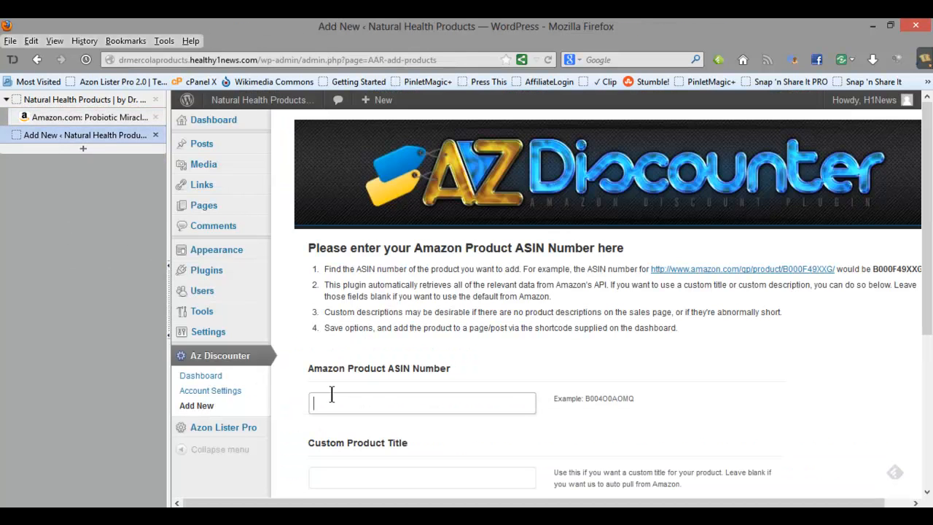
text(B004V9LG6S)
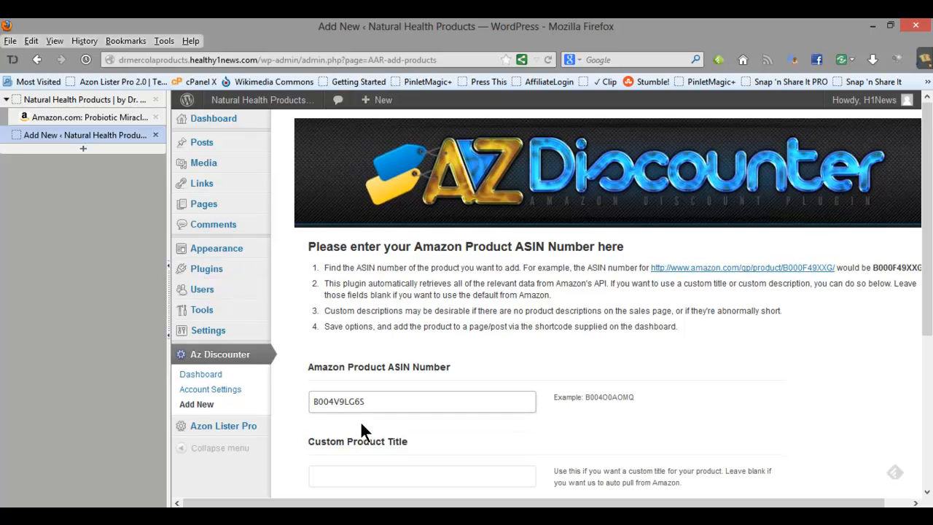
scroll(down, 3)
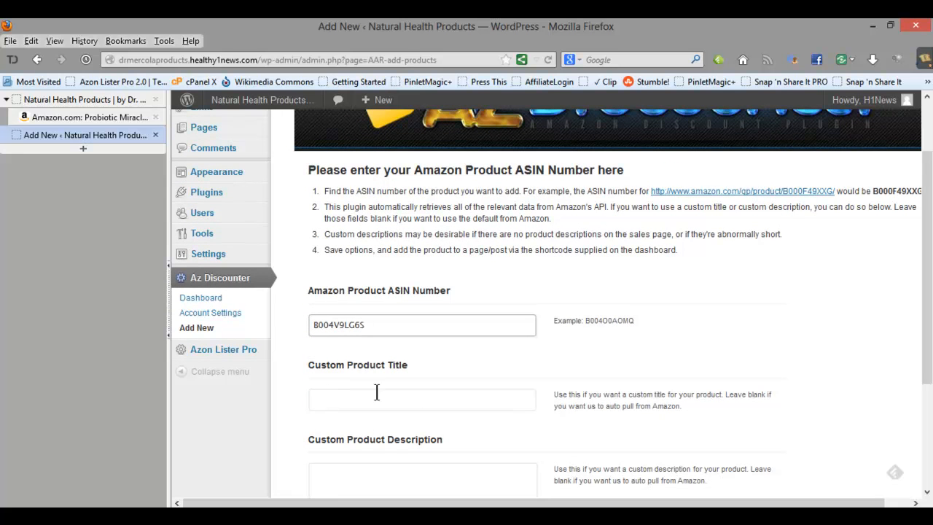
mouse_move(423, 392)
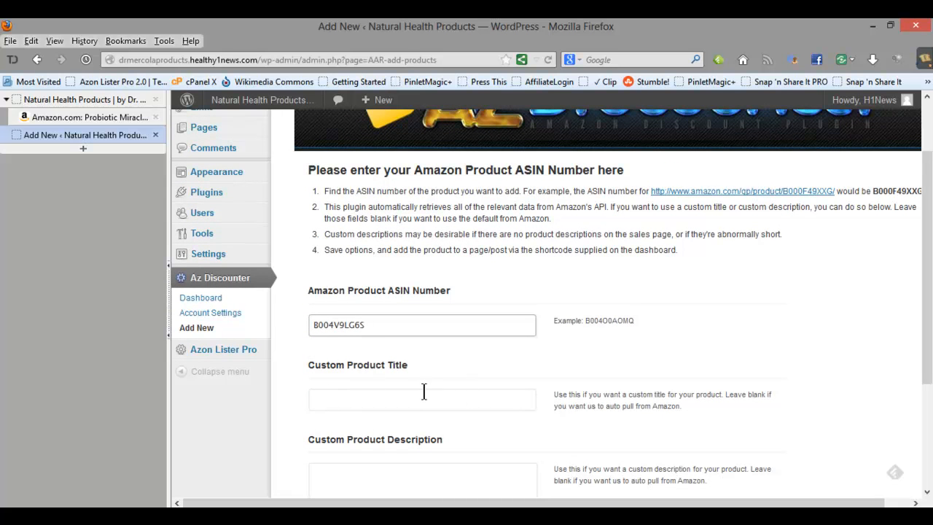
mouse_move(439, 471)
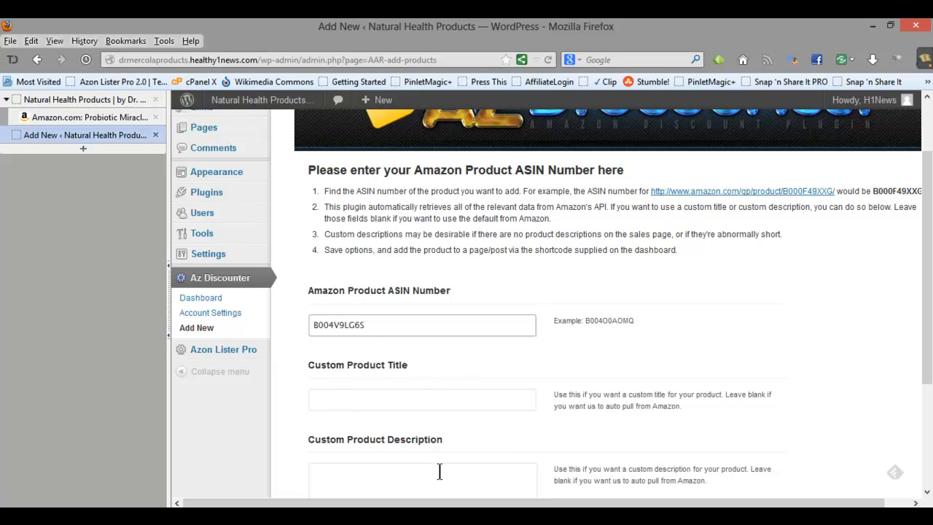
mouse_move(610, 410)
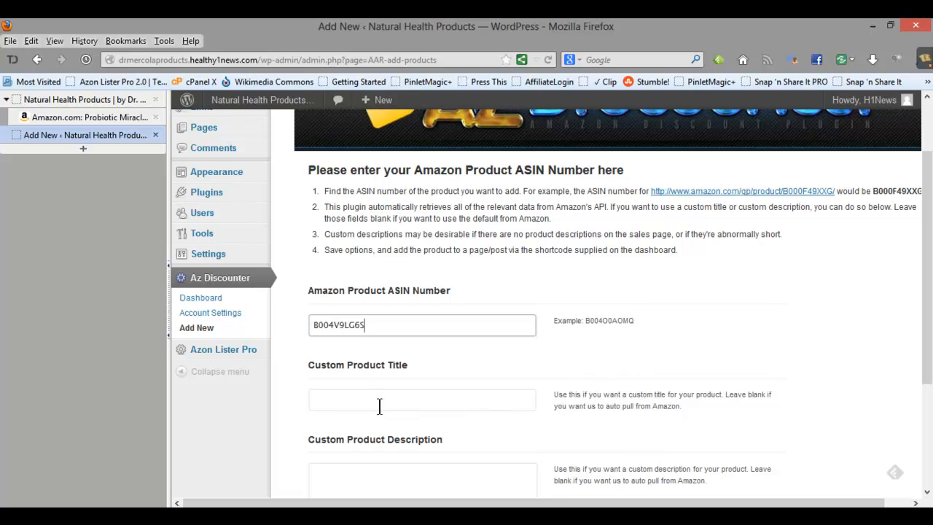
Set the custom title 'Probiotic Powder for Dogs & Cats' and copy a description bullet from Amazon.
click(421, 399)
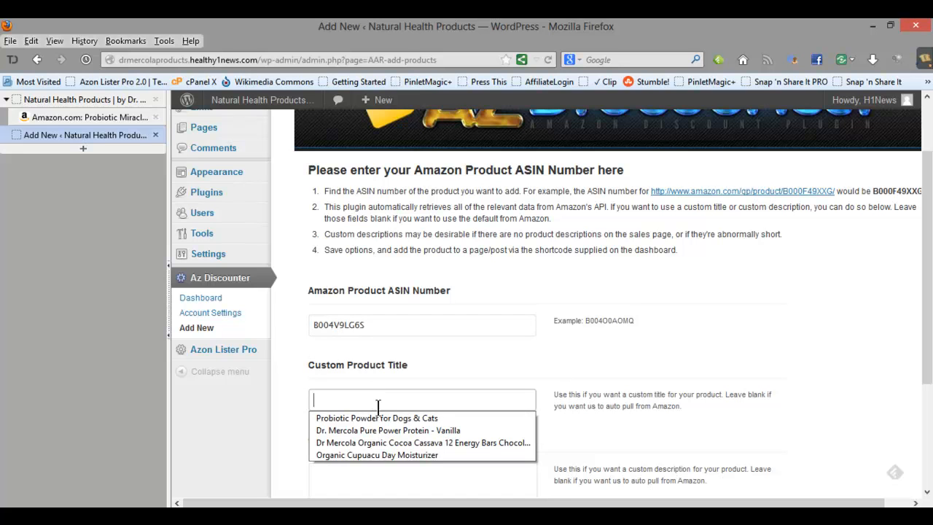
click(376, 417)
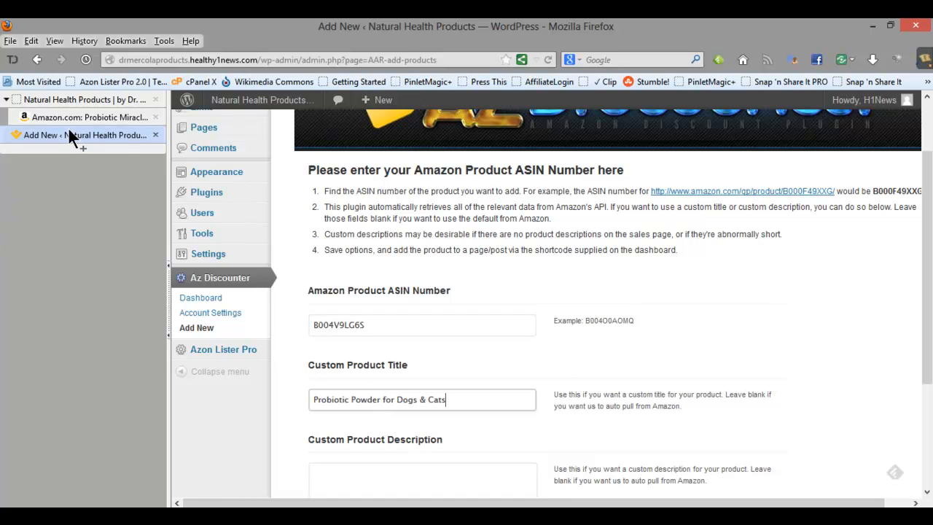
click(87, 117)
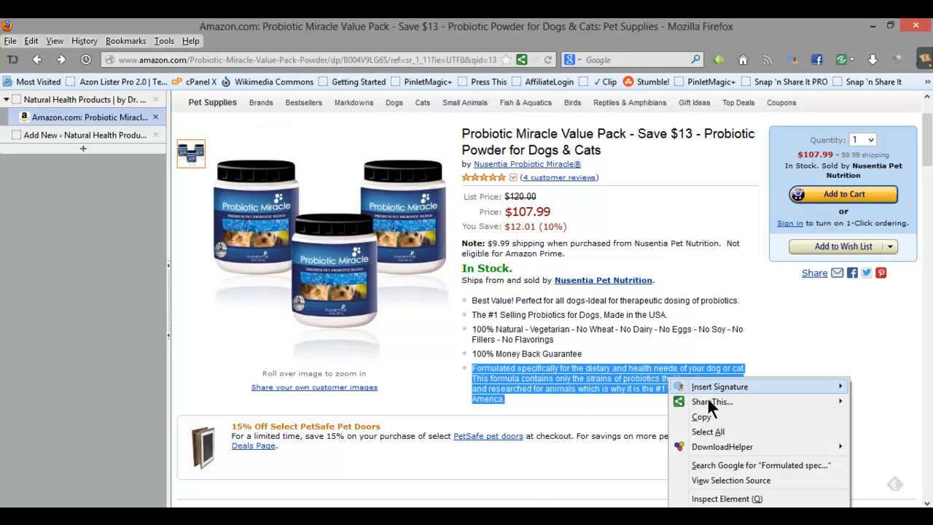
click(614, 368)
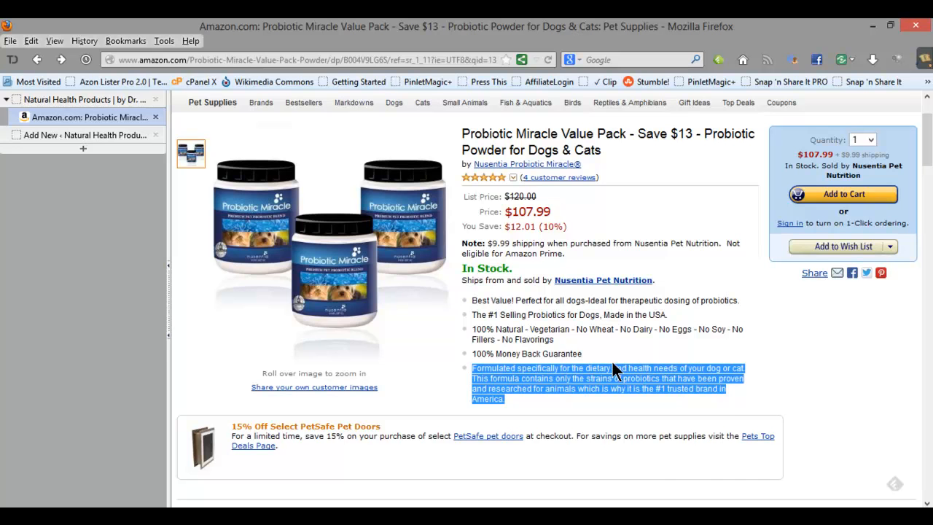
scroll(down, 3)
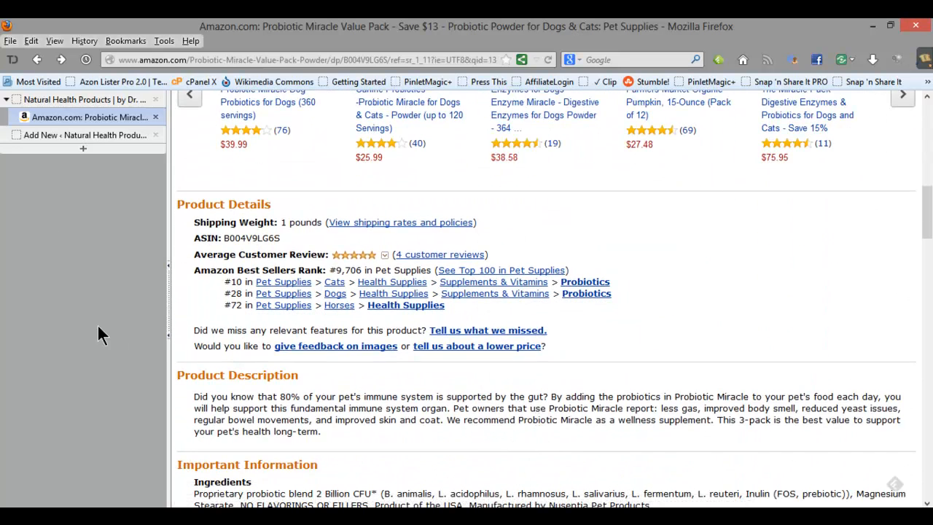
click(80, 134)
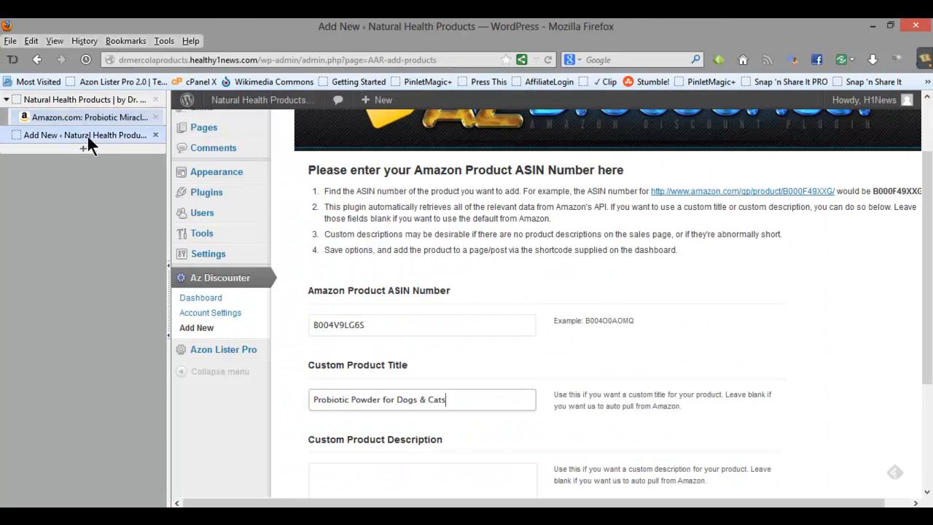
Paste the 'Formulated specifically for the dietary and health needs…' description and save the product.
click(421, 477)
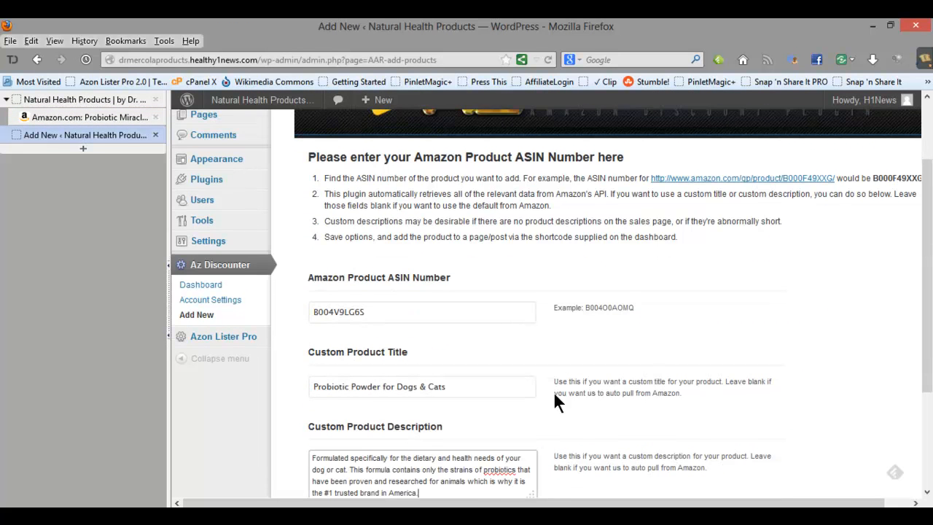
scroll(down, 3)
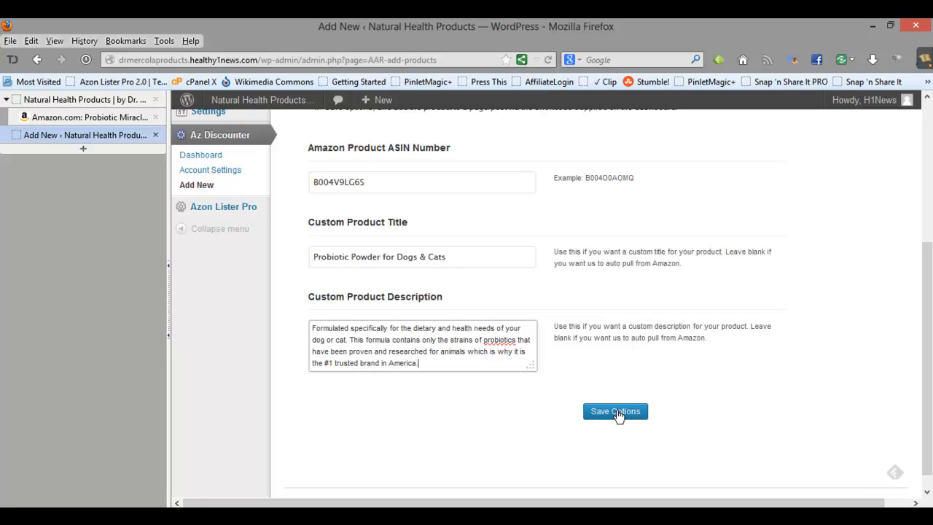
click(615, 411)
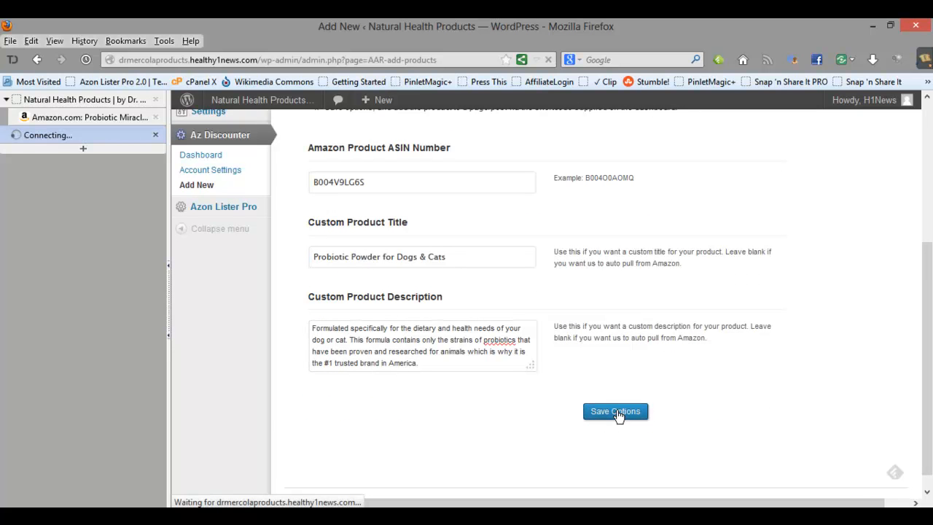
click(615, 411)
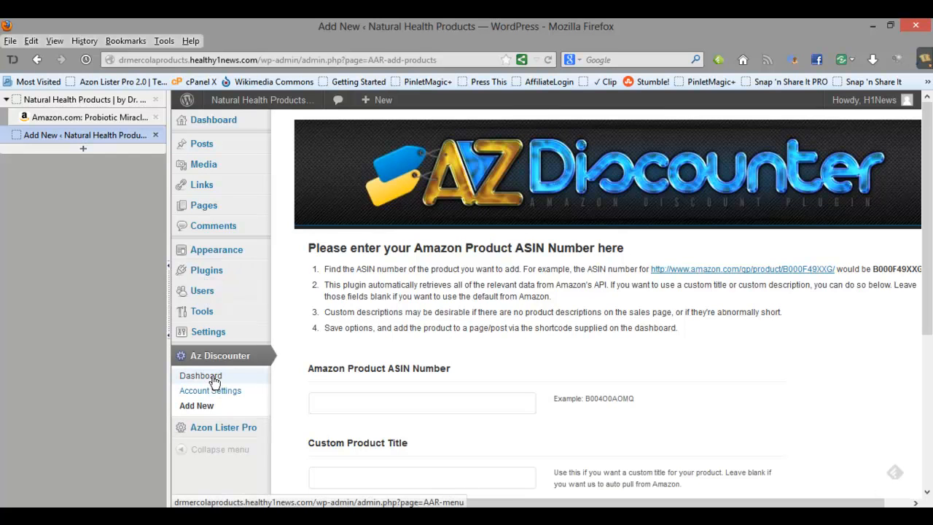
Copy the [azdiscounter id=12] shortcode of the Probiotic product from the Az Discounter dashboard.
click(200, 375)
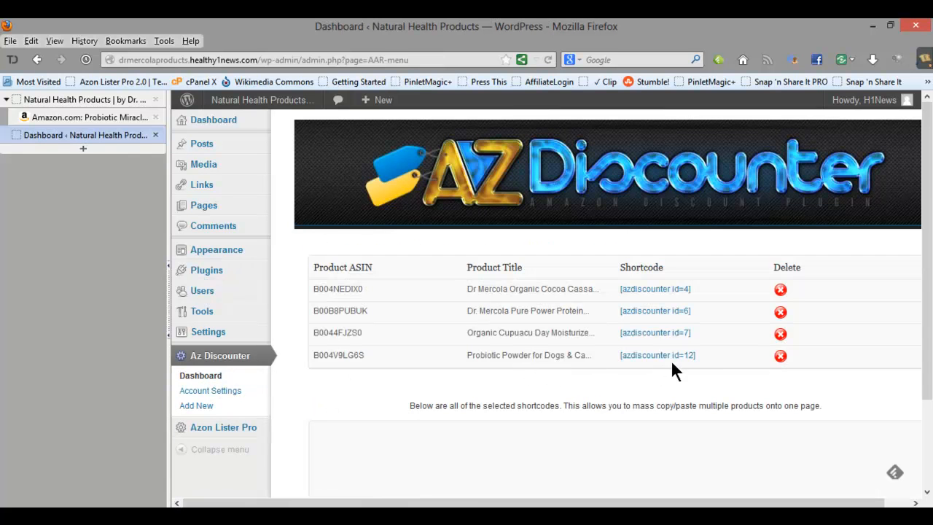
double_click(657, 355)
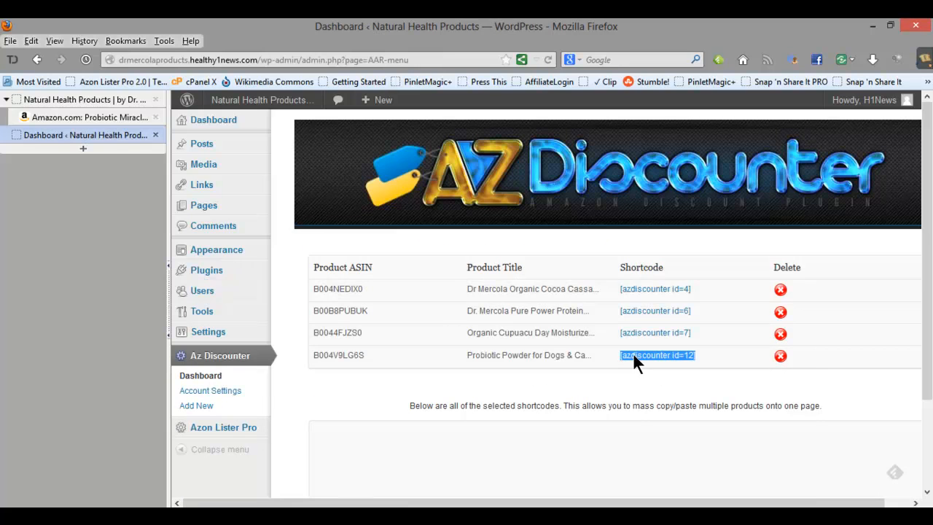
right_click(656, 355)
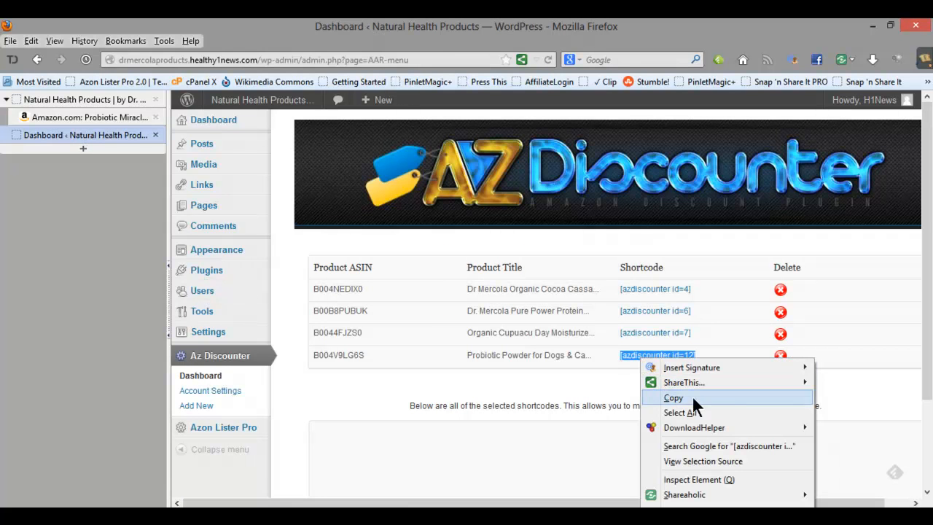
click(673, 397)
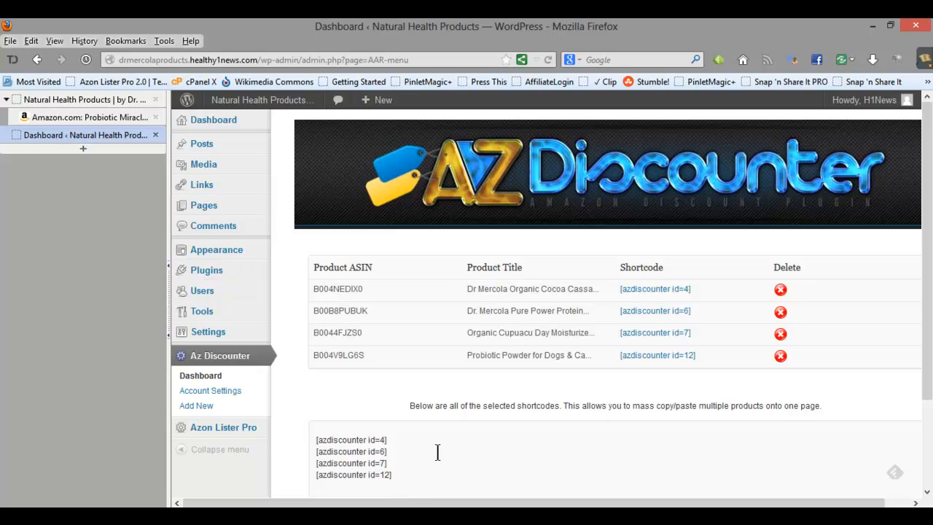
mouse_move(658, 355)
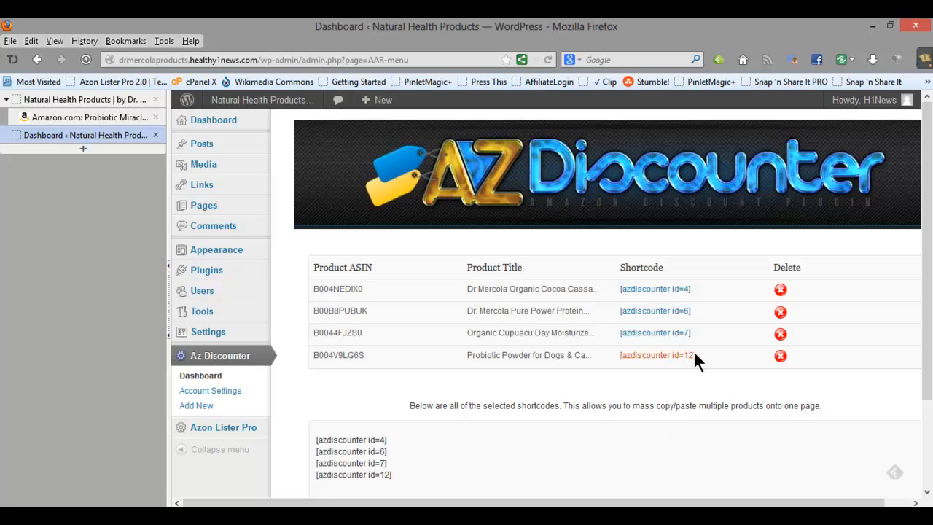
double_click(656, 355)
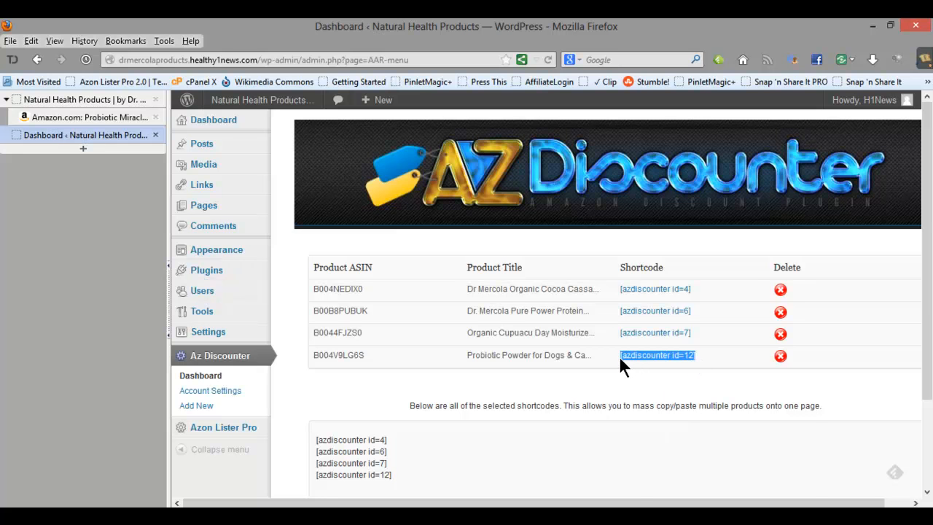
right_click(657, 354)
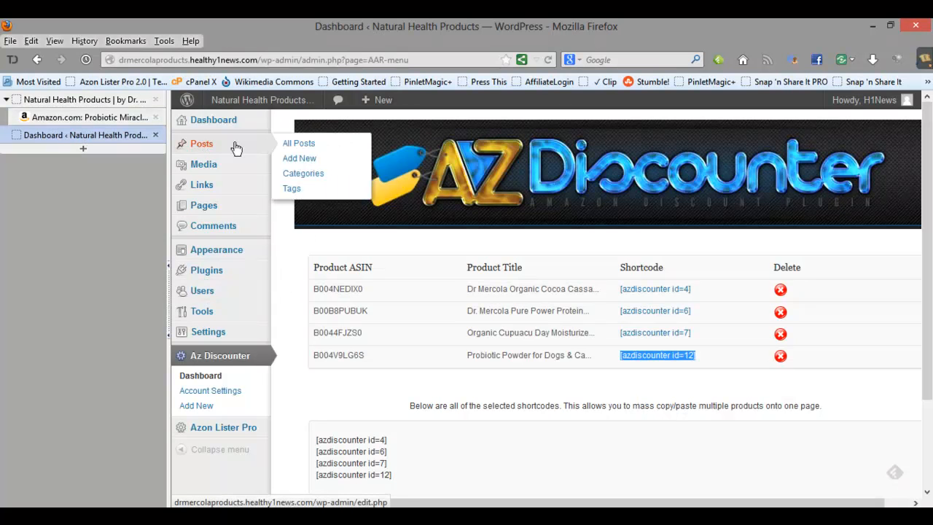
Start a new post with the [azdiscounter id=12] shortcode in its body.
click(299, 158)
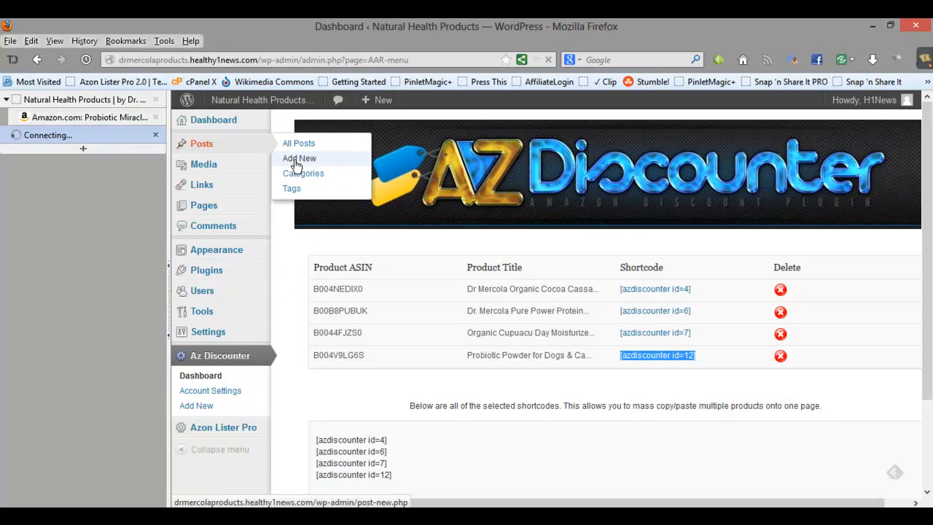
click(299, 159)
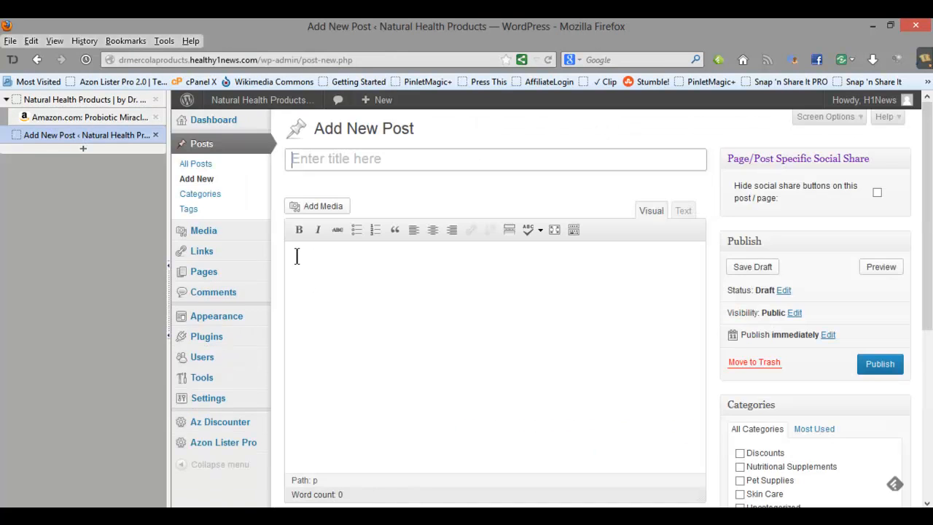
text([azdiscounter id=12])
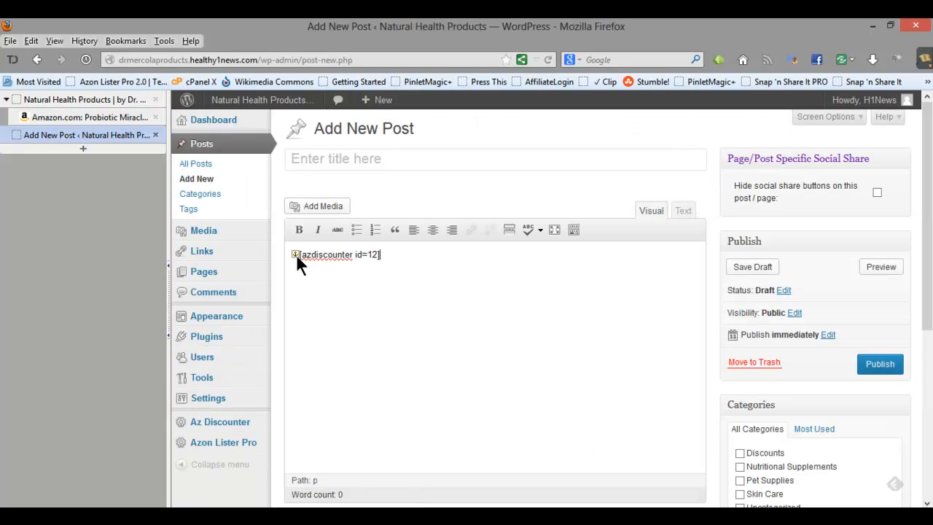
Title the post '[DISCOUNT] Probiotics for Dogs and Cats'.
click(495, 159)
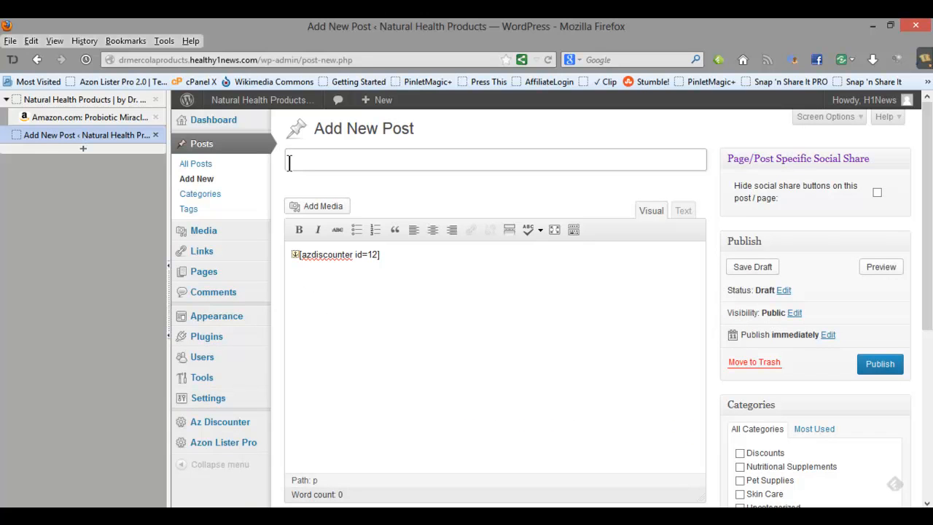
text([D)
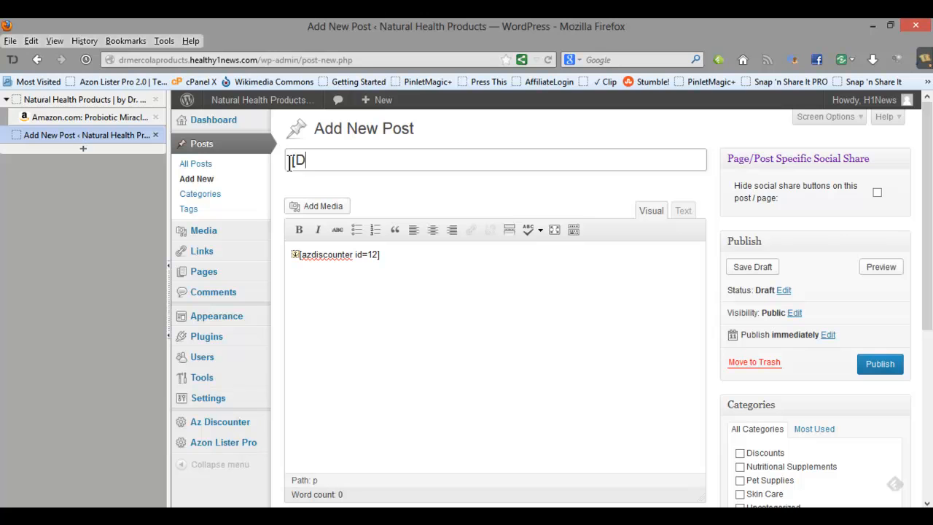
text(ISCO)
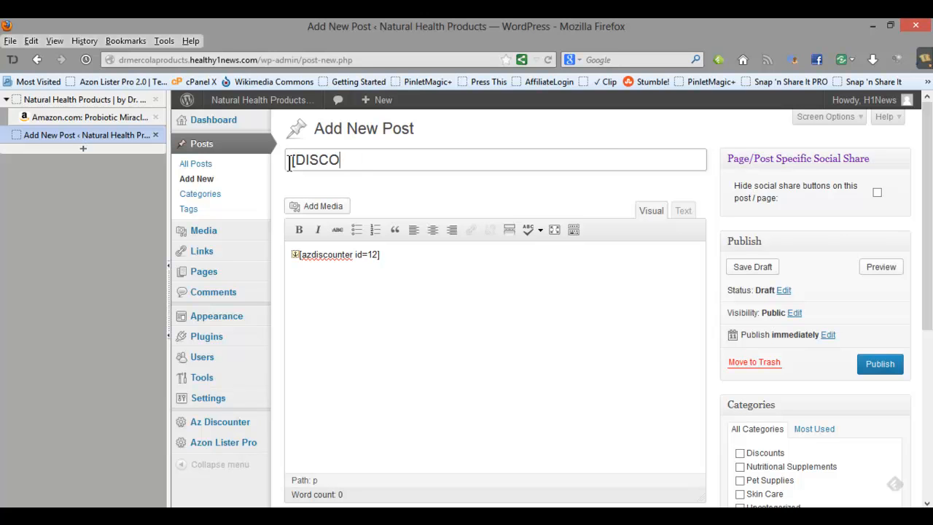
text(U)
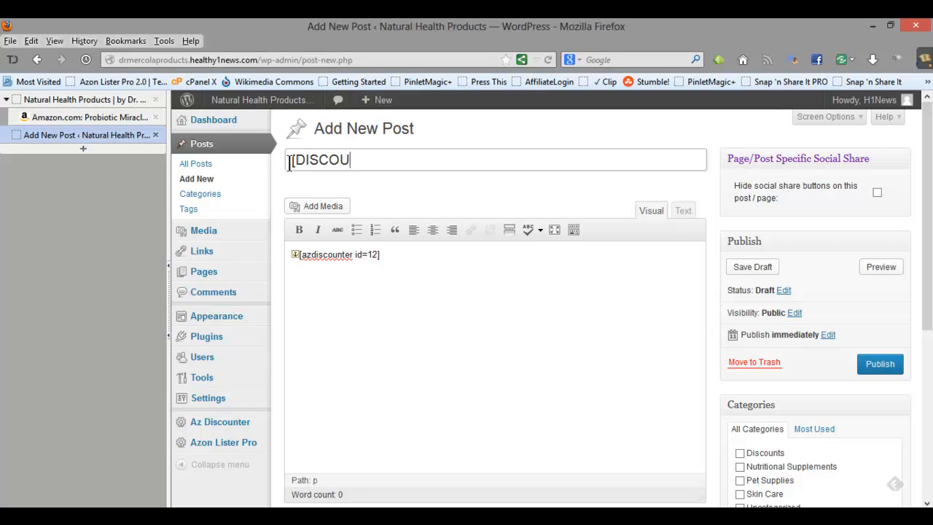
text(NT])
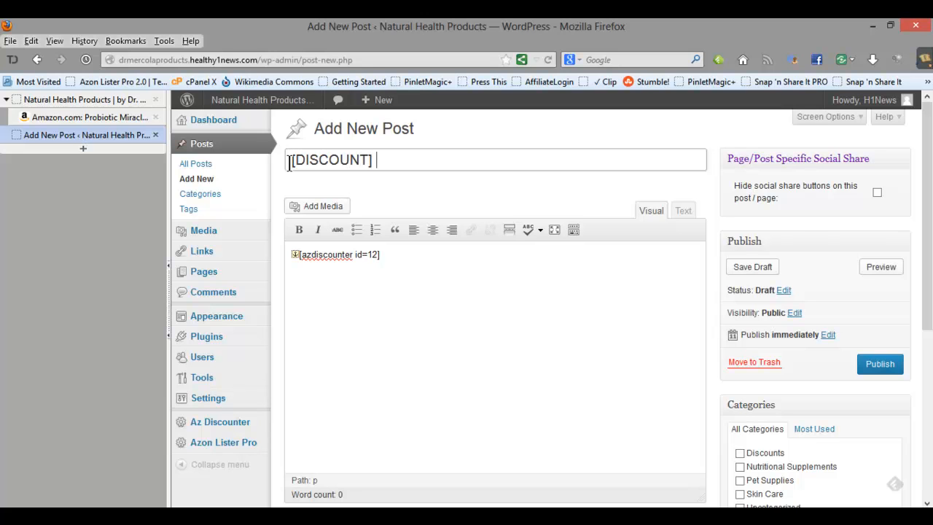
text(Probiotics fo)
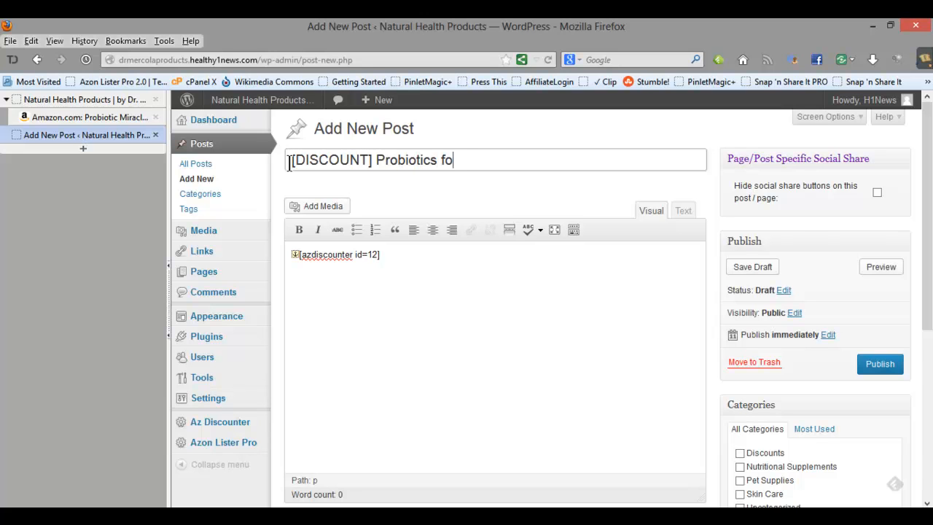
text(r Dogs and)
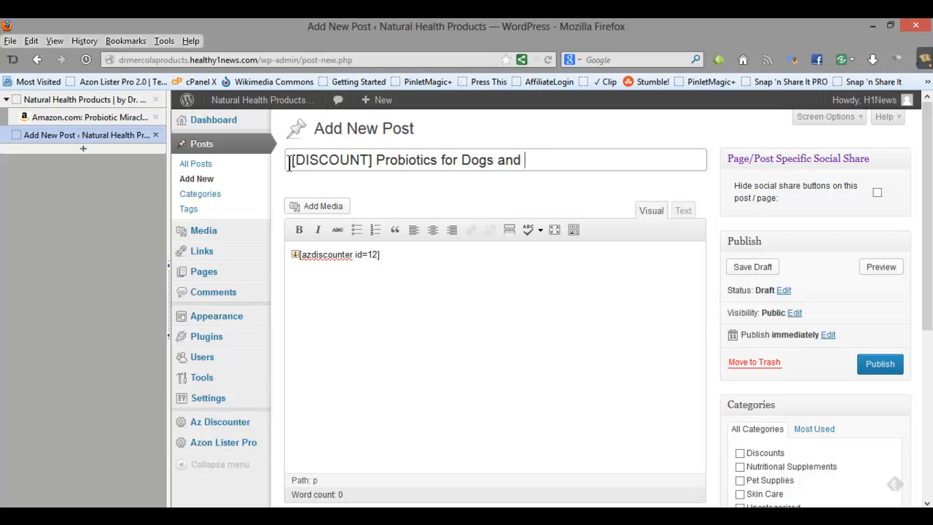
text(Cat)
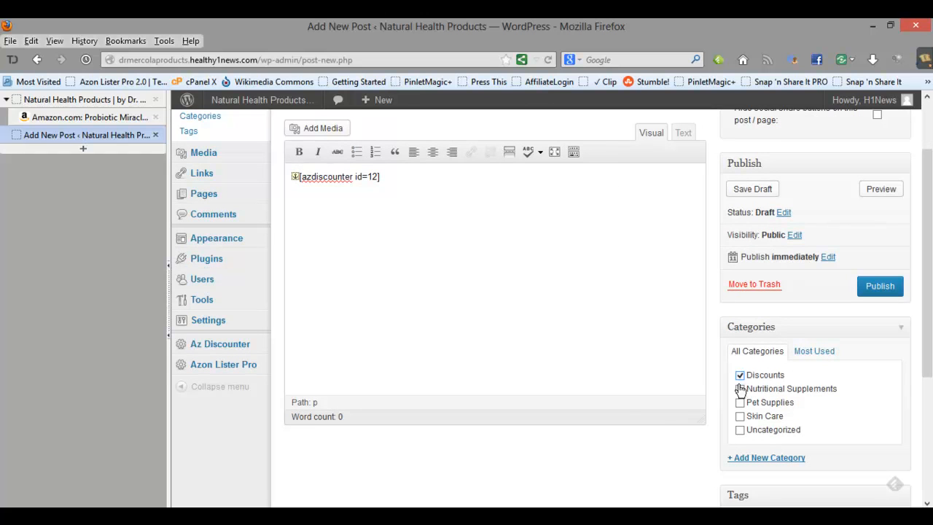
File the post under Pet Supplies, tag it probiotics, dogs and cats, and publish it.
click(740, 402)
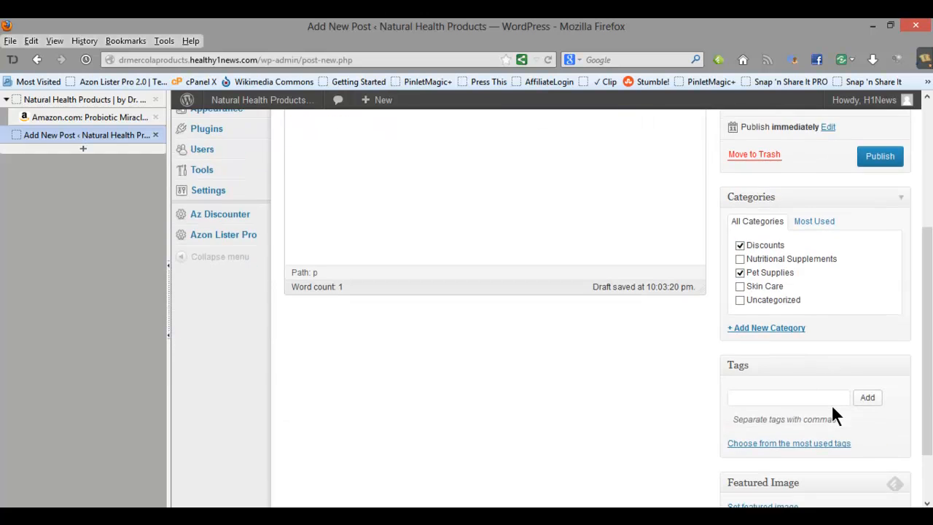
click(787, 397)
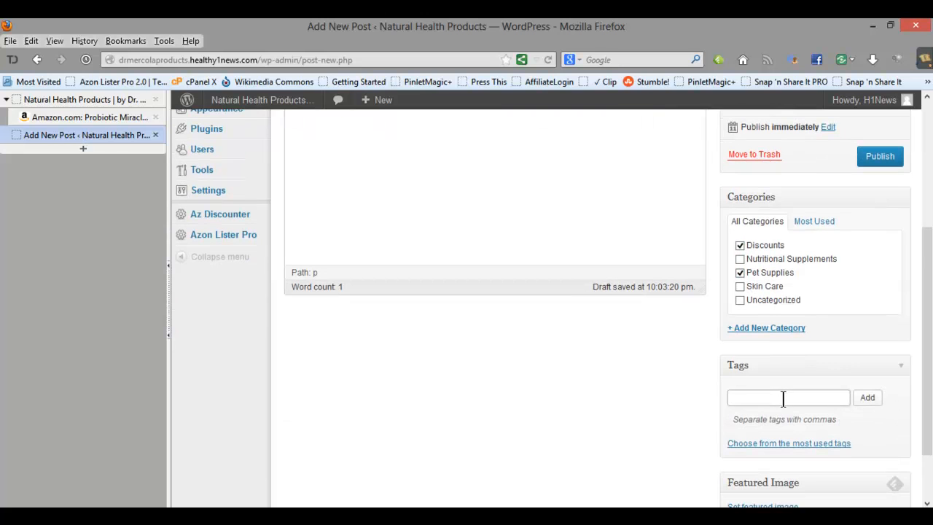
text(probio)
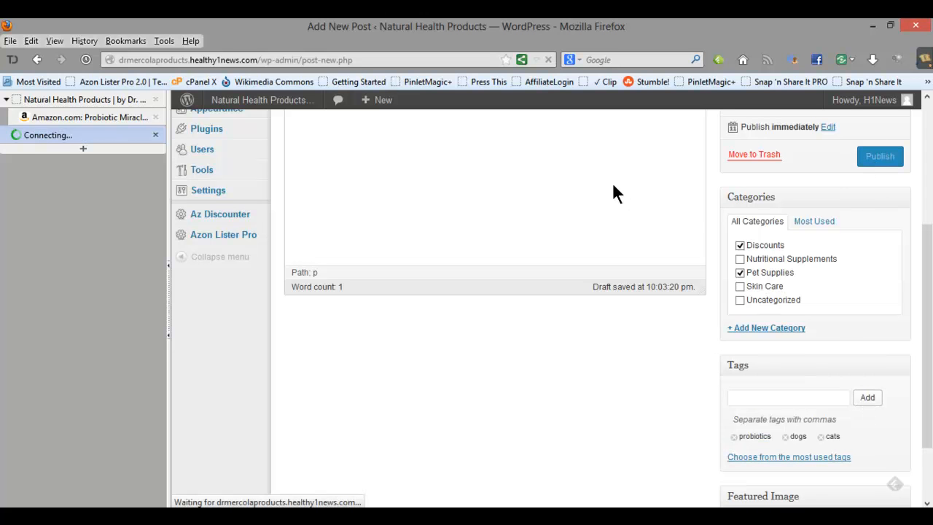
click(879, 156)
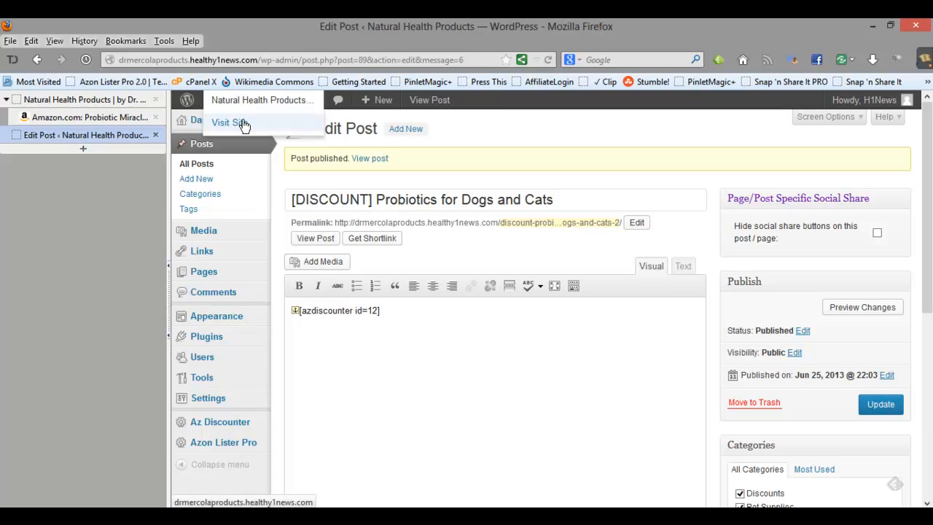
Visit the live site to see the post's Probiotic Powder discount box with its sign-up form.
click(229, 122)
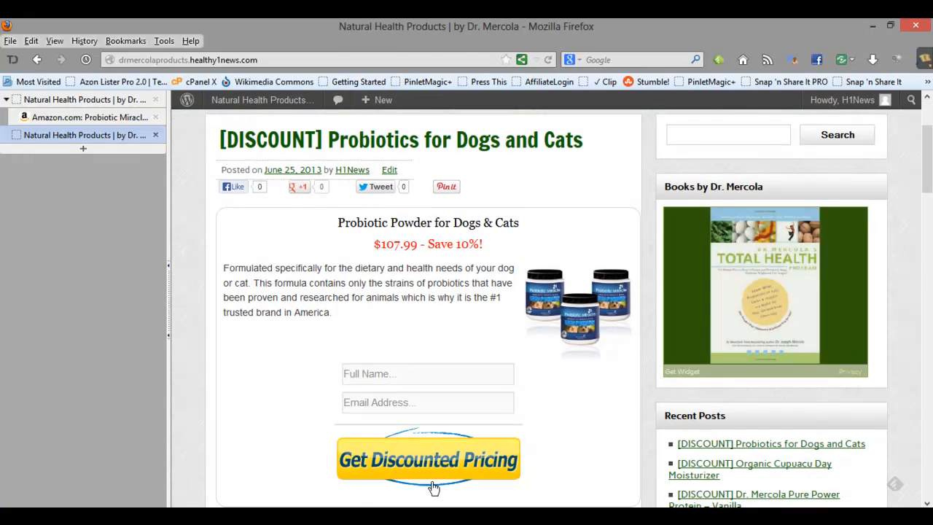
mouse_move(421, 467)
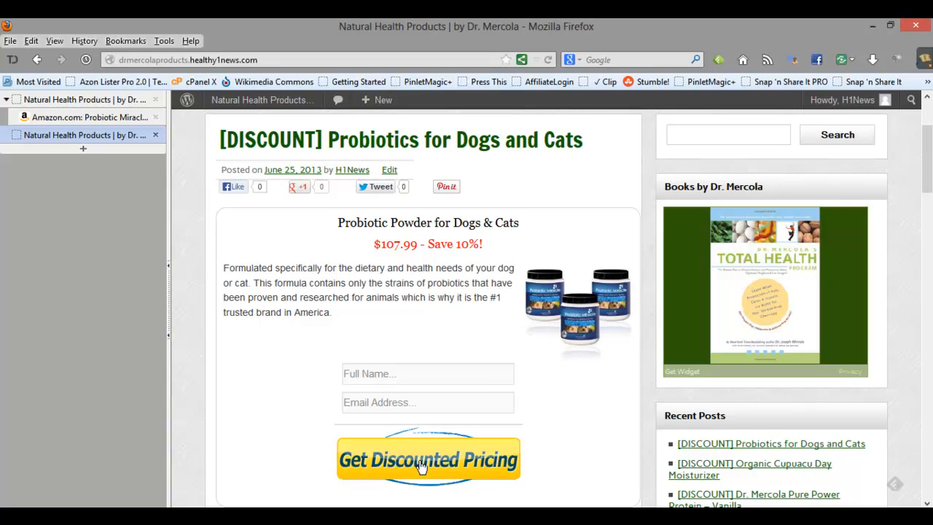